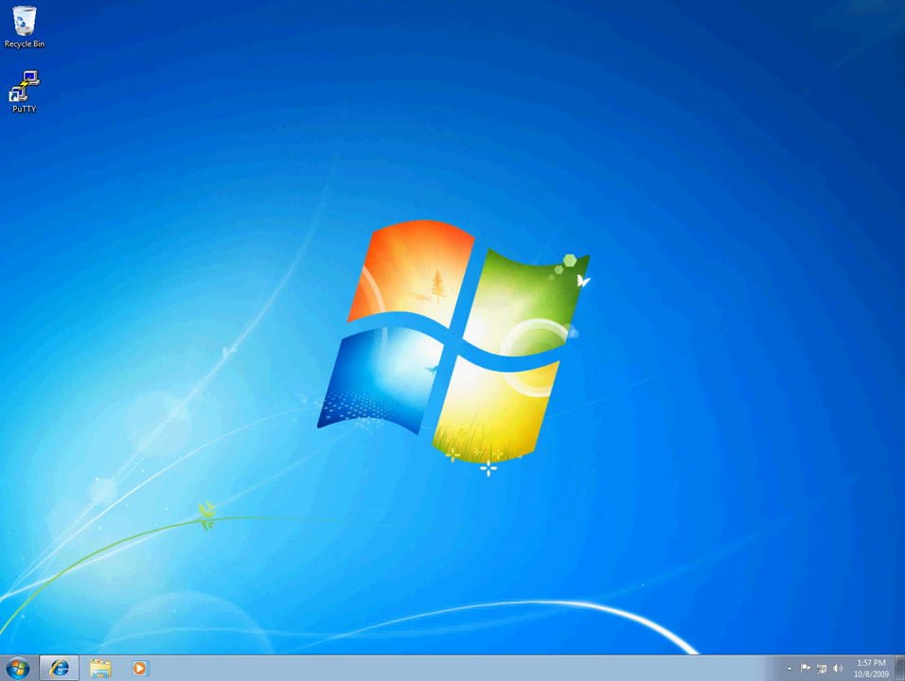
Start an SSH session to 10.7.31.115 in PuTTY and log in as root
{"action": "left_click", "coordinate": [25, 91]}
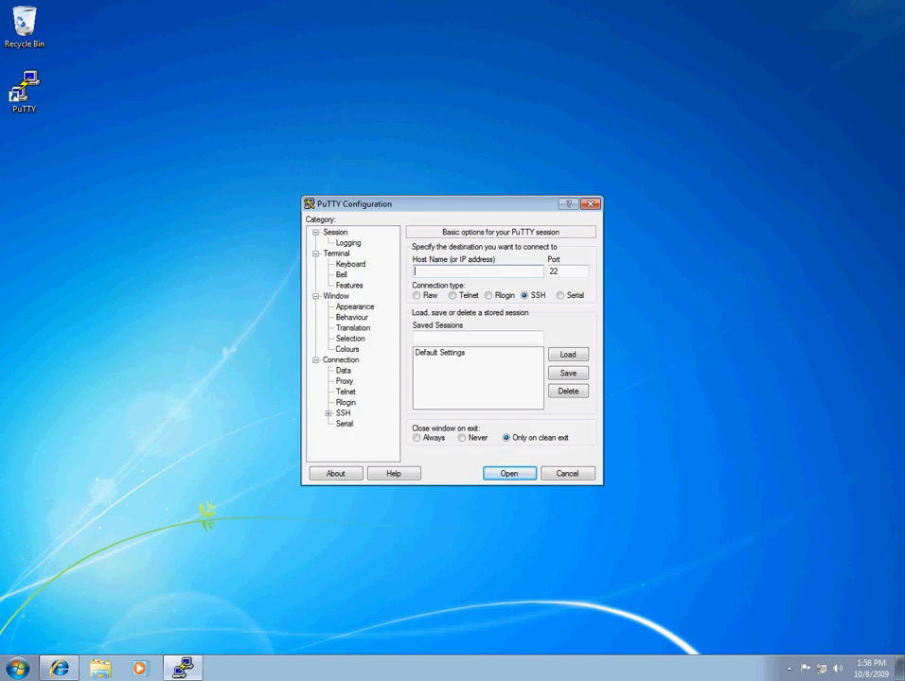
{"action": "type", "text": "10.7.31."}
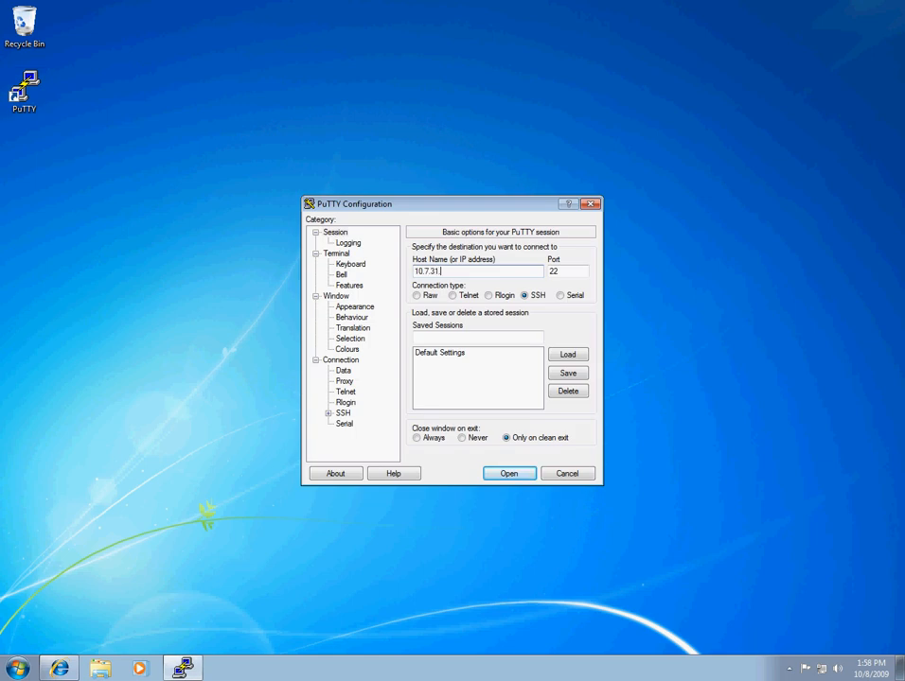
{"action": "left_click", "coordinate": [509, 473]}
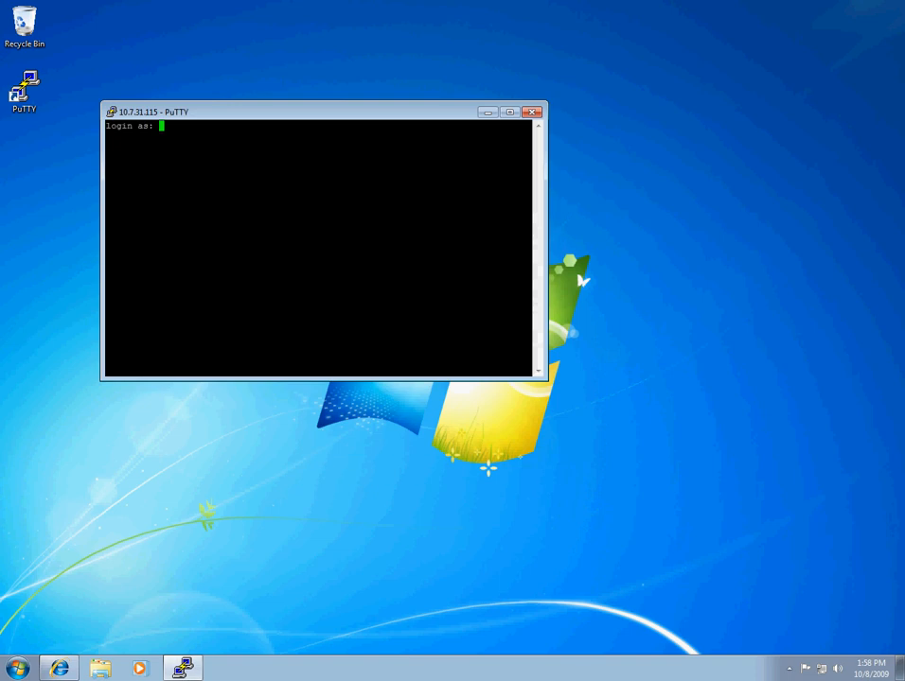
{"action": "type", "text": "root"}
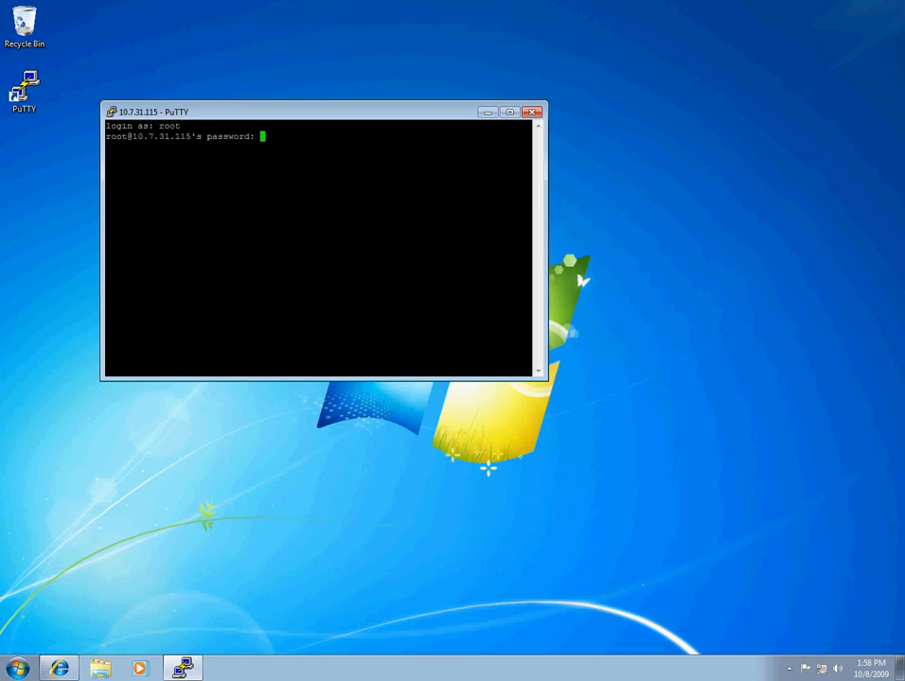
{"action": "key", "text": "Return"}
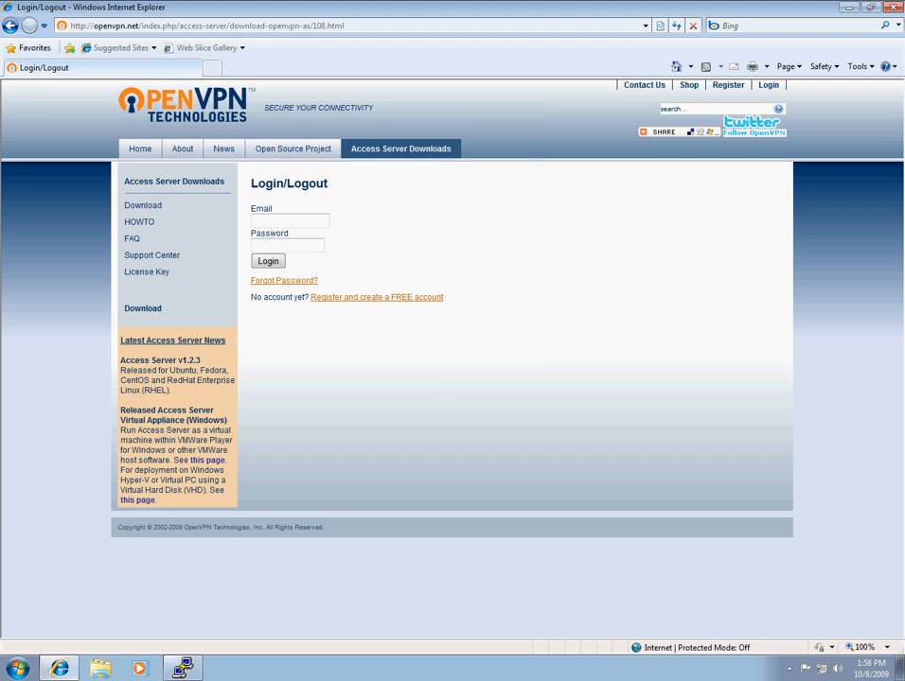
Sign in to the openvpn.net account with email and password and go to the License Key page
{"action": "left_click", "coordinate": [289, 219]}
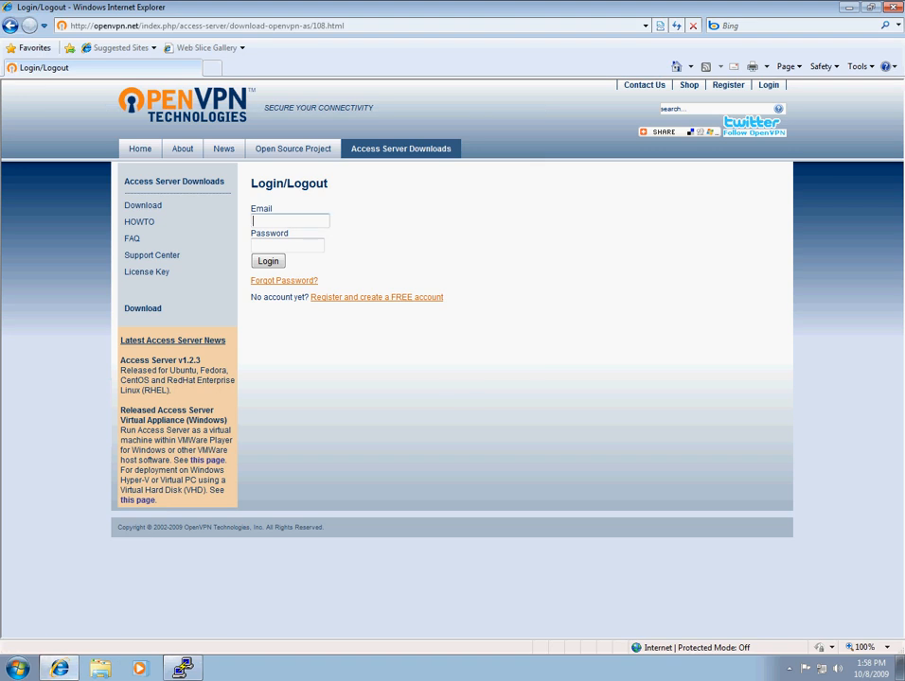
{"action": "type", "text": "none@none.com"}
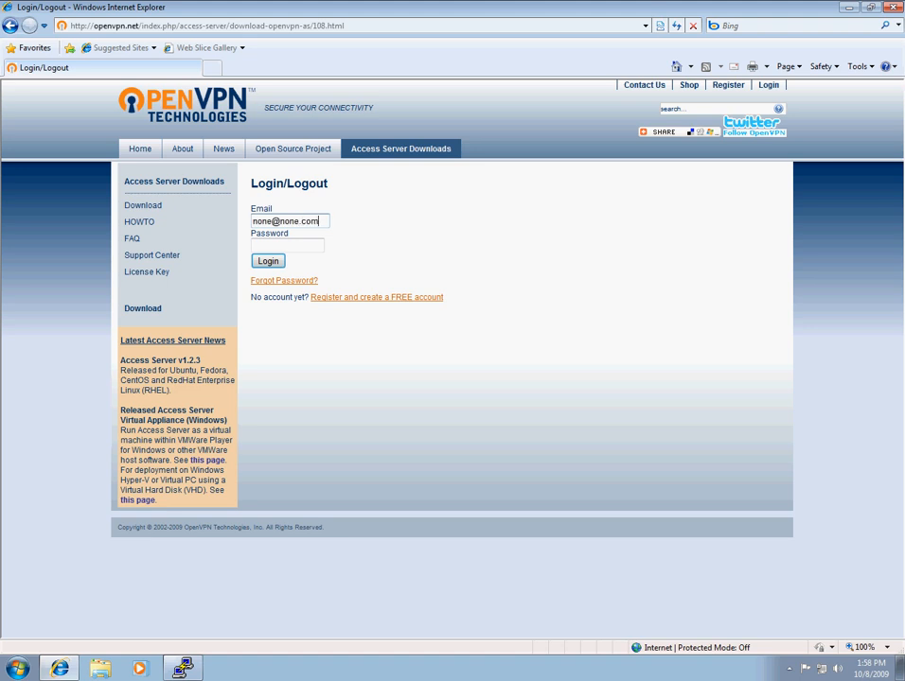
{"action": "left_click", "coordinate": [288, 246]}
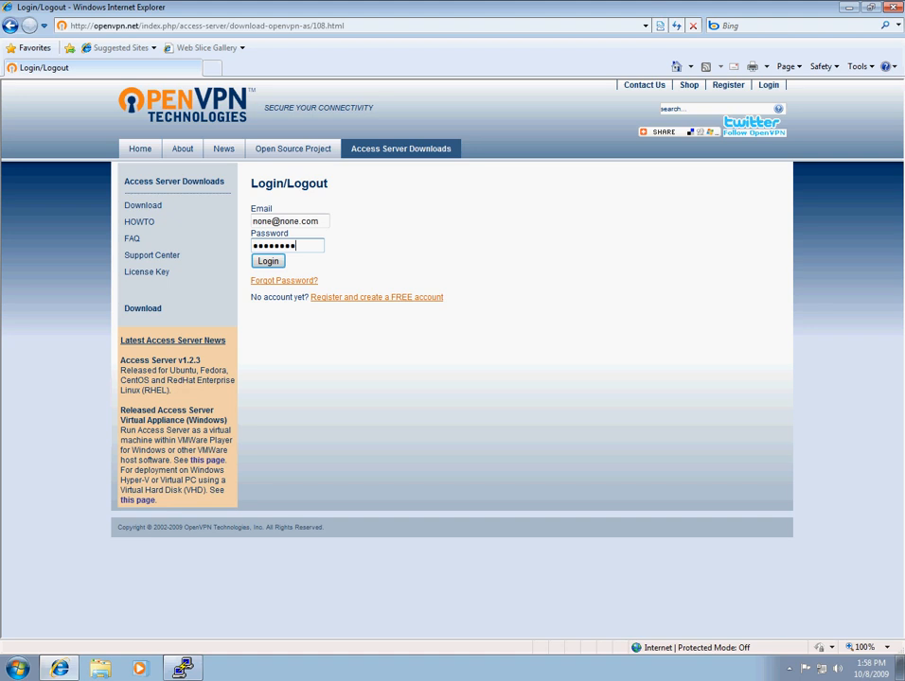
{"action": "type", "text": "•"}
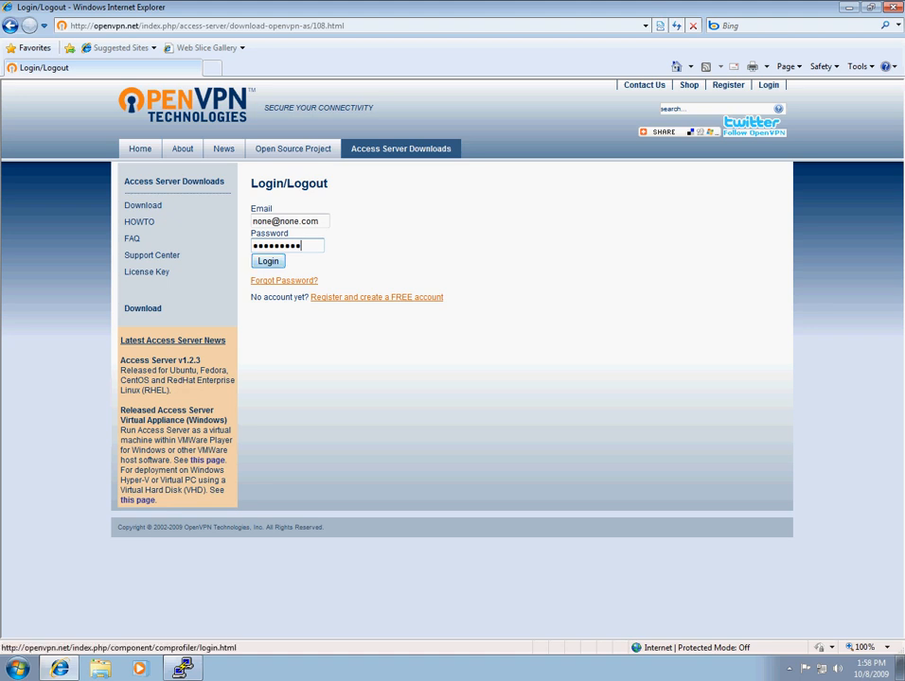
{"action": "left_click", "coordinate": [269, 261]}
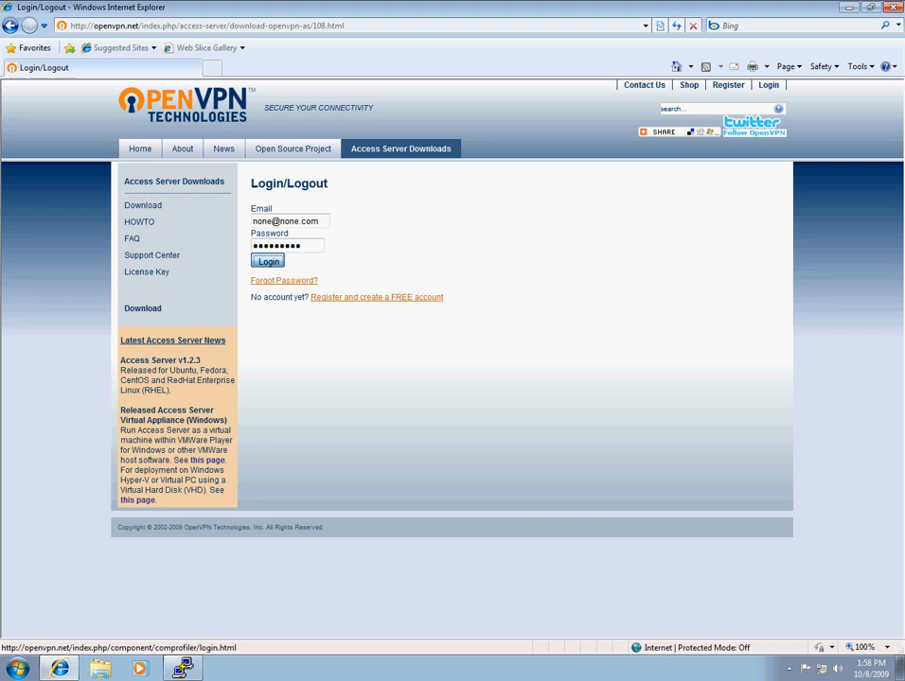
{"action": "left_click", "coordinate": [268, 261]}
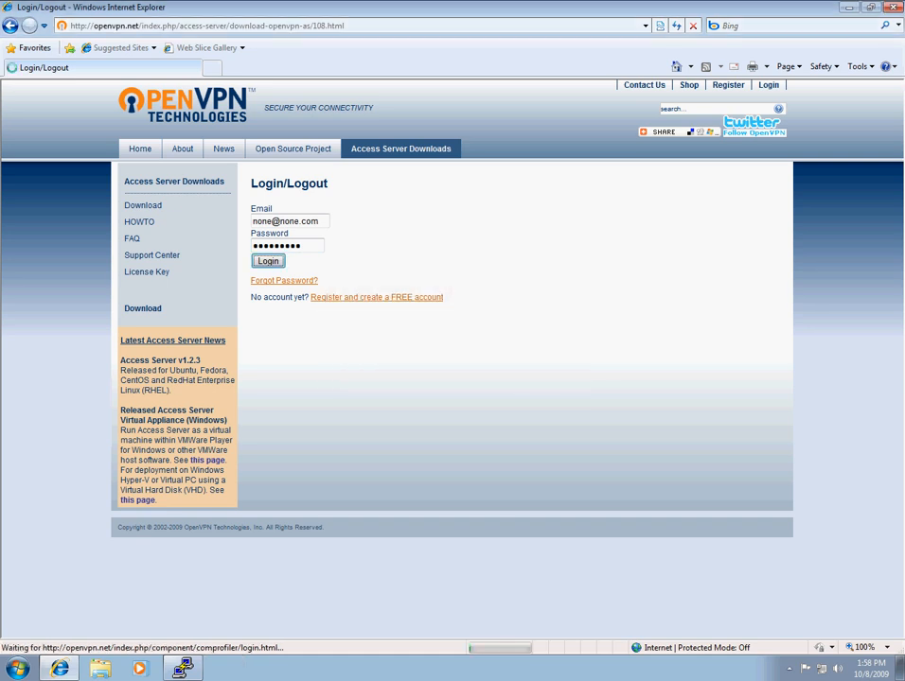
{"action": "left_click", "coordinate": [269, 261]}
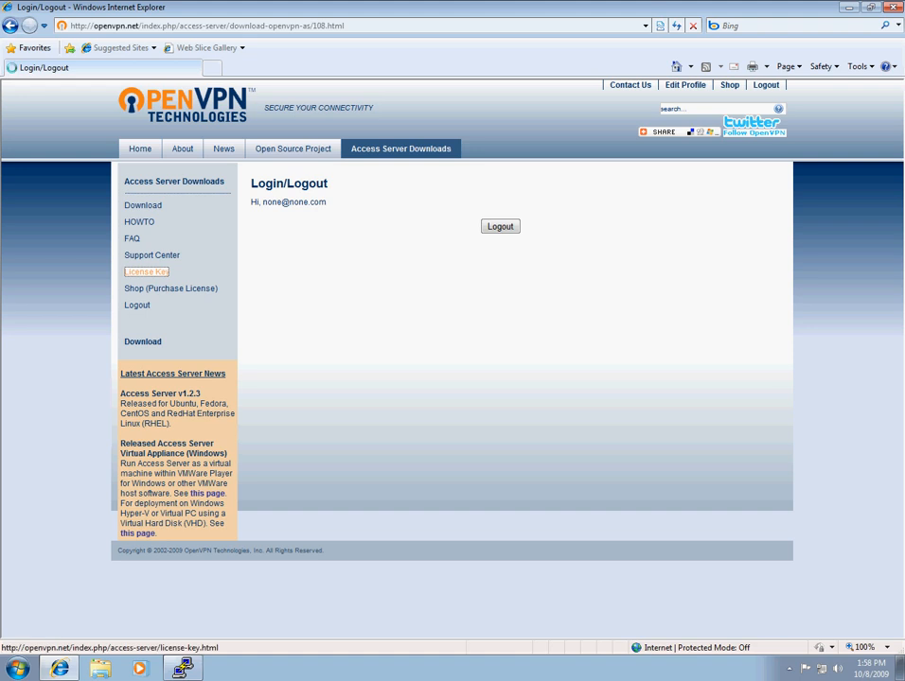
{"action": "left_click", "coordinate": [148, 273]}
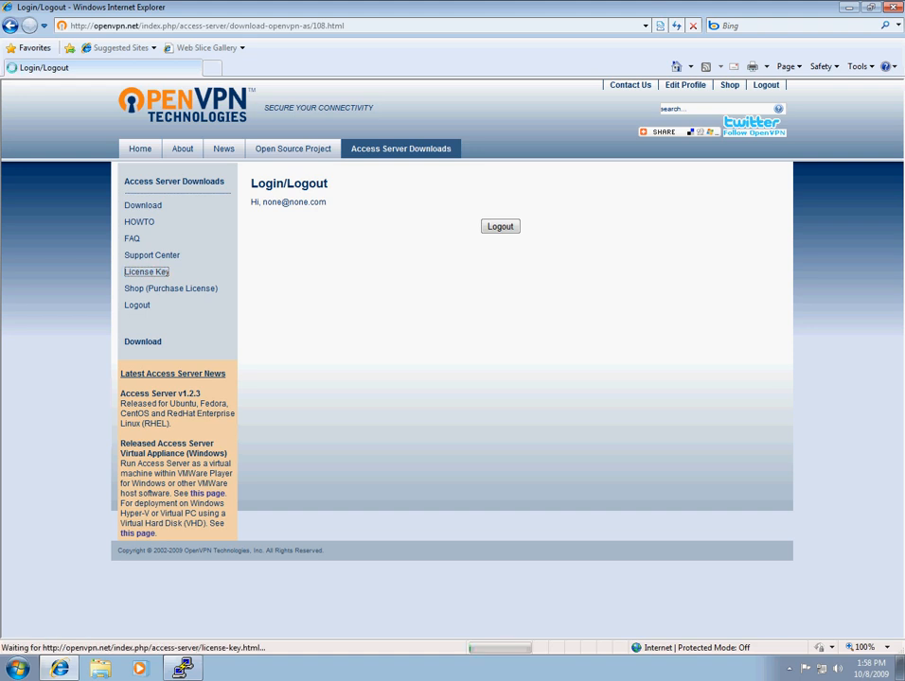
Select the free license key, then go to the Access Server downloads page
{"action": "left_click", "coordinate": [146, 272]}
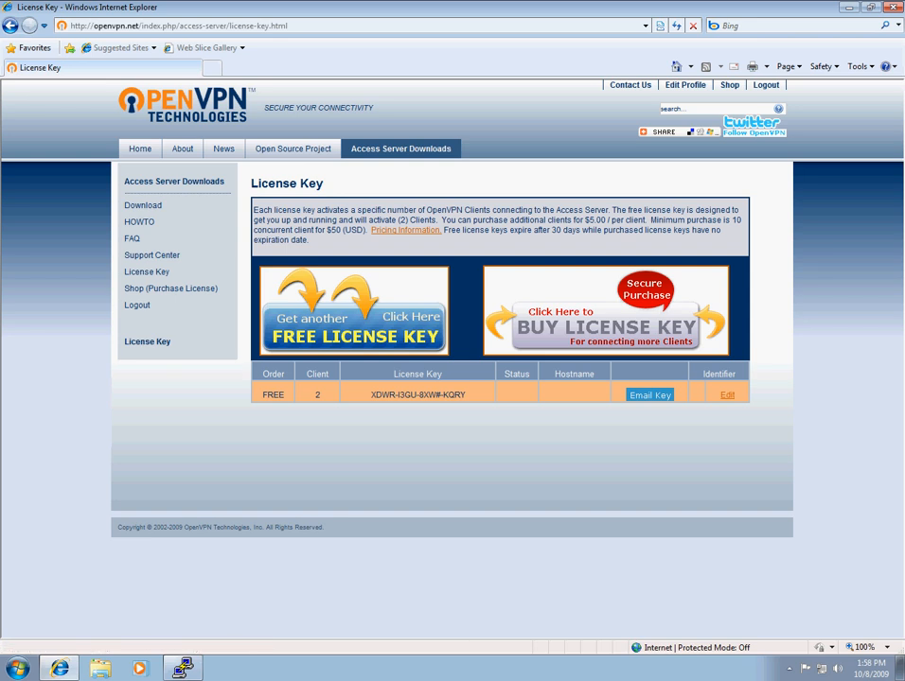
{"action": "double_click", "coordinate": [417, 393]}
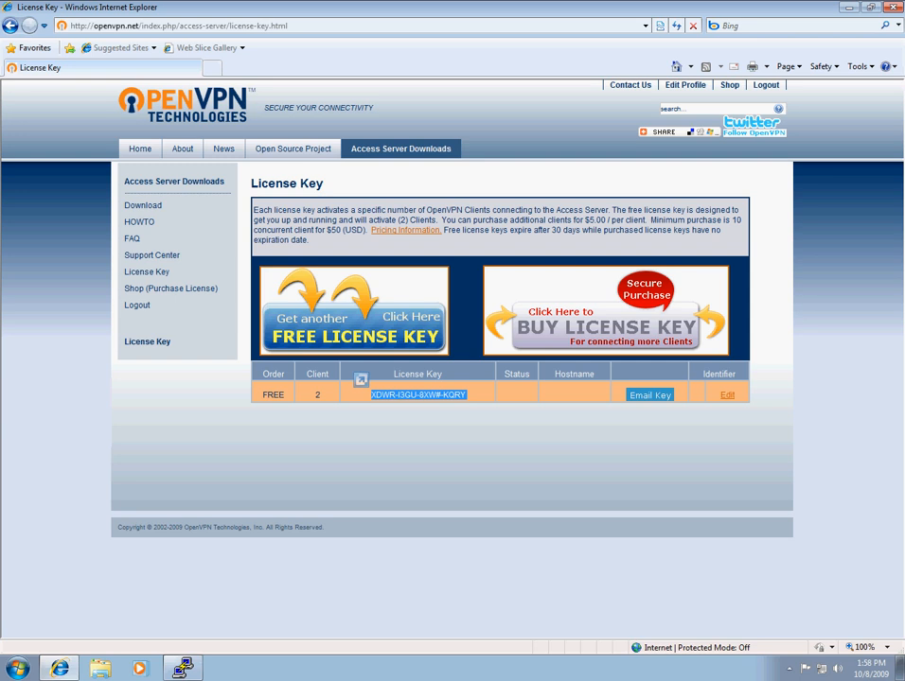
{"action": "mouse_move", "coordinate": [291, 147]}
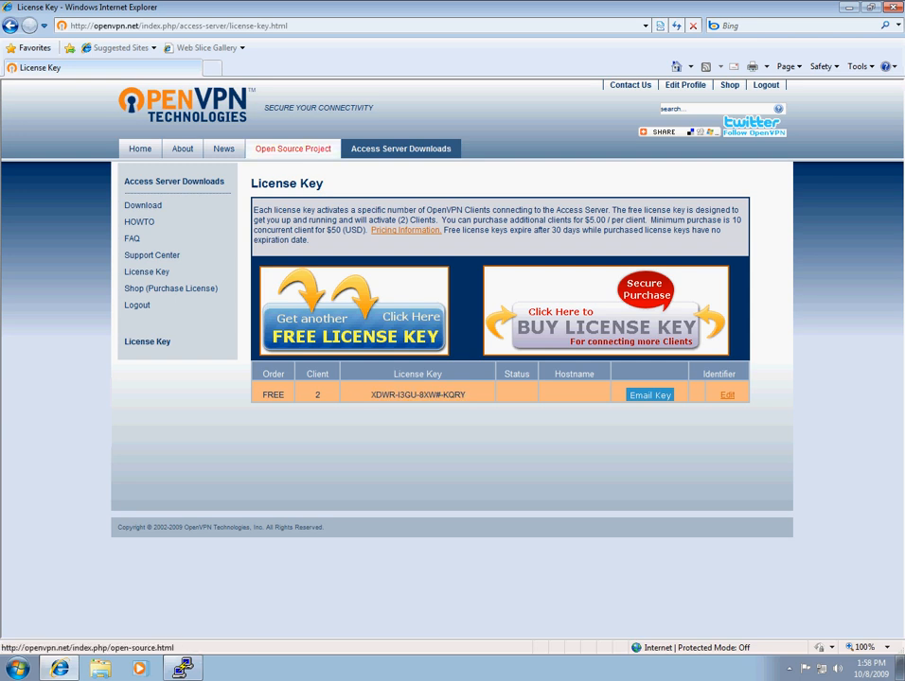
{"action": "left_click", "coordinate": [144, 204]}
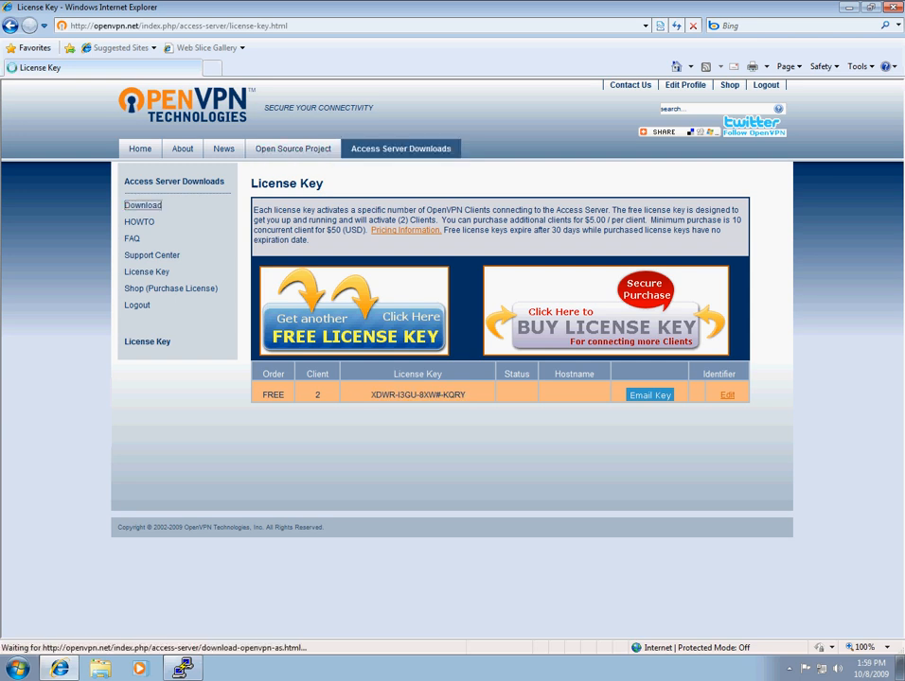
Choose CentOS as the platform and copy the x86_64 rpm package link
{"action": "left_click", "coordinate": [144, 204]}
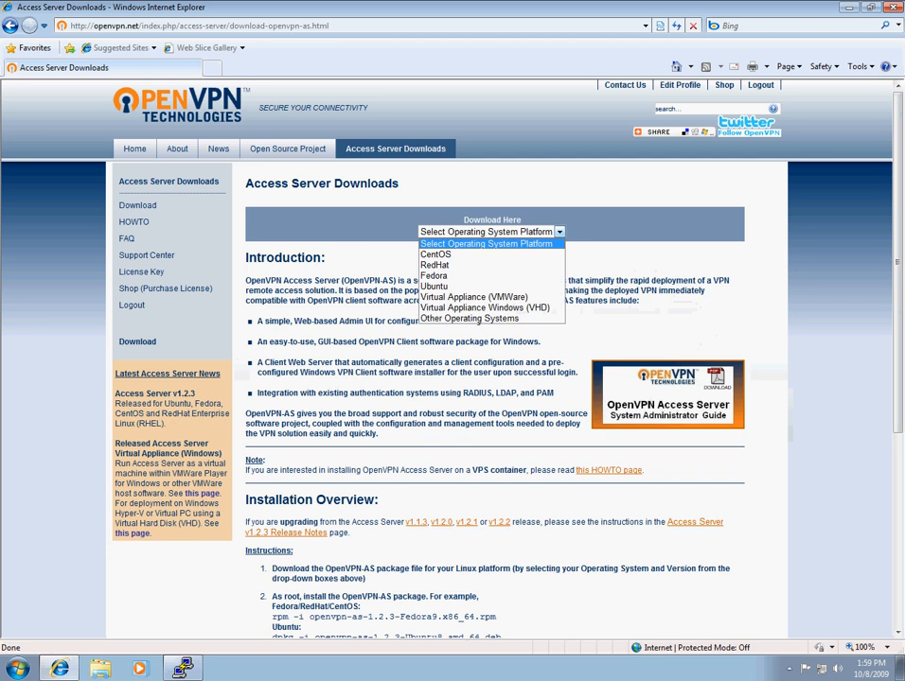
{"action": "left_click", "coordinate": [435, 254]}
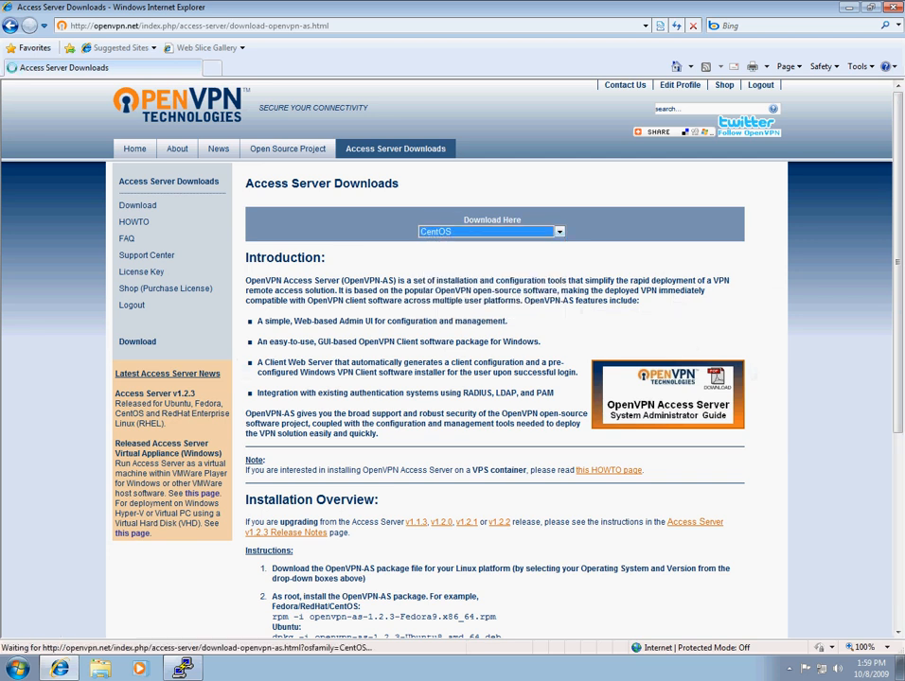
{"action": "left_click", "coordinate": [492, 230]}
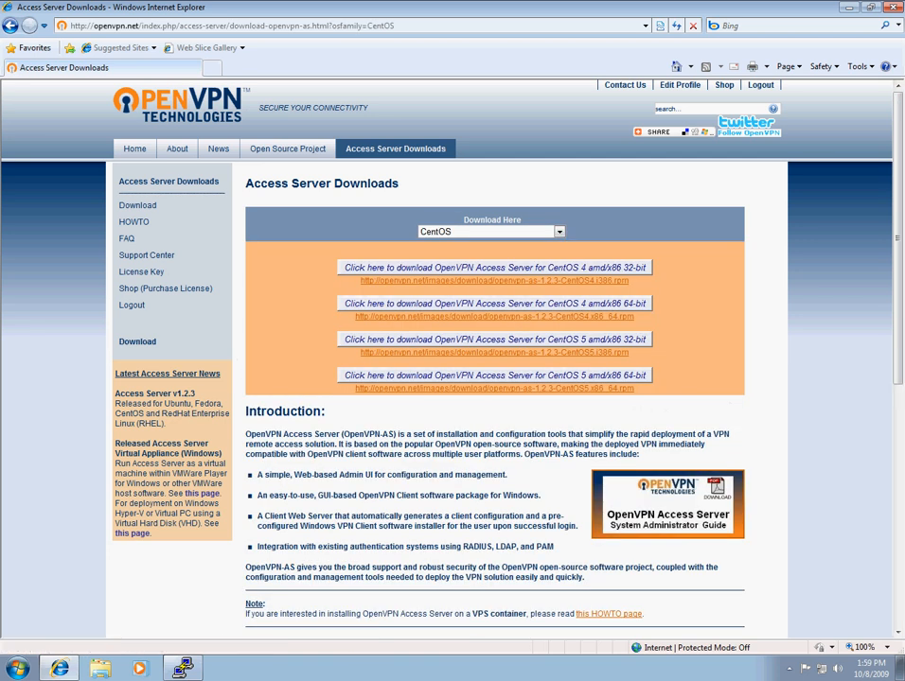
{"action": "mouse_move", "coordinate": [492, 388]}
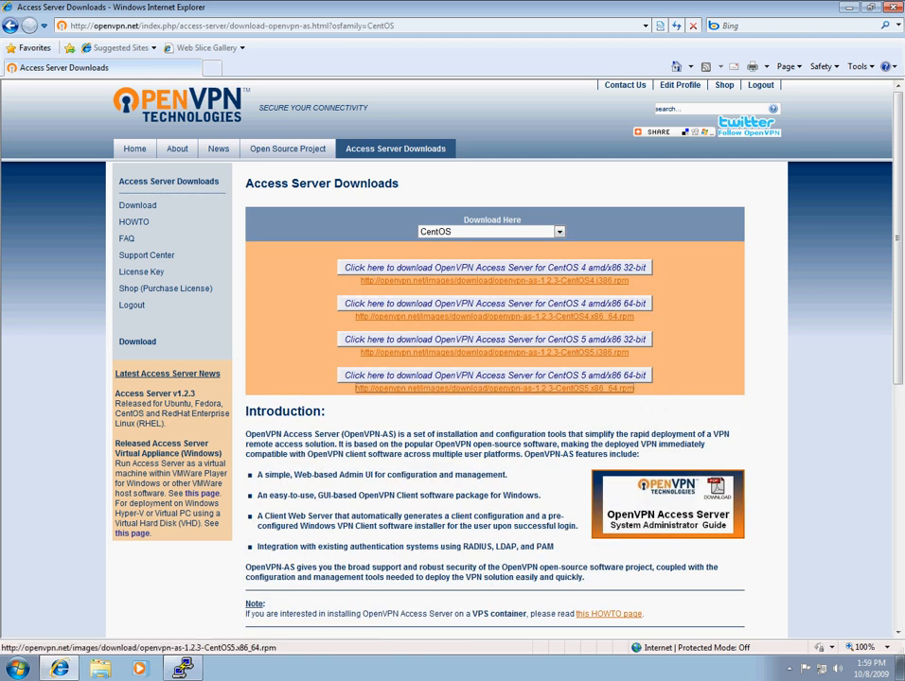
{"action": "right_click", "coordinate": [494, 388]}
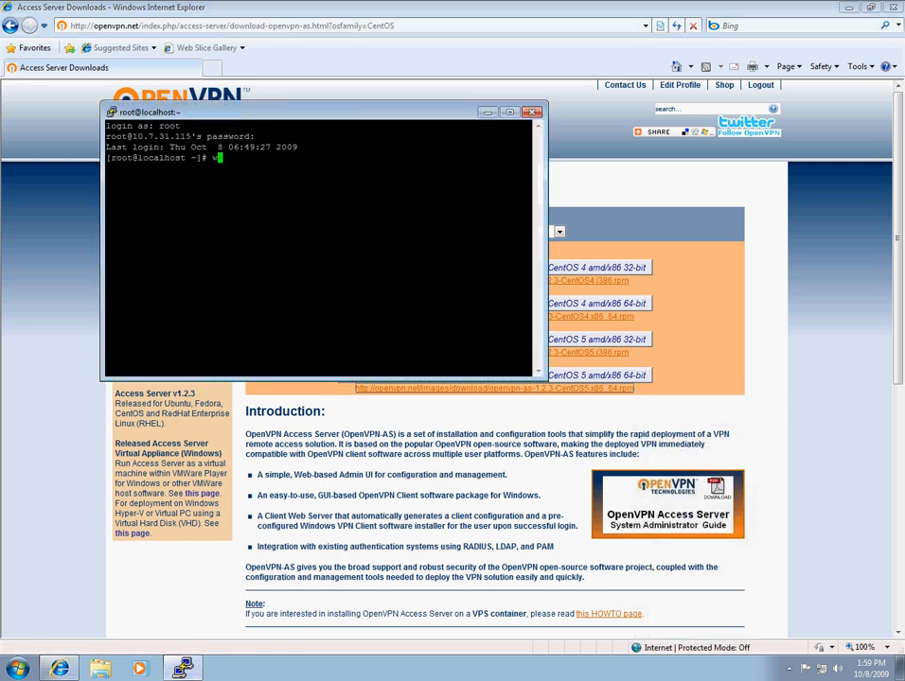
Download openvpn-as-1.2.3-CentOS5.x86_64.rpm with wget and install it with rpm -i
{"action": "type", "text": "wget http://openvpn.net/images/download/openvpn-as-1.2.3-CentOS5.x86_64.rpm"}
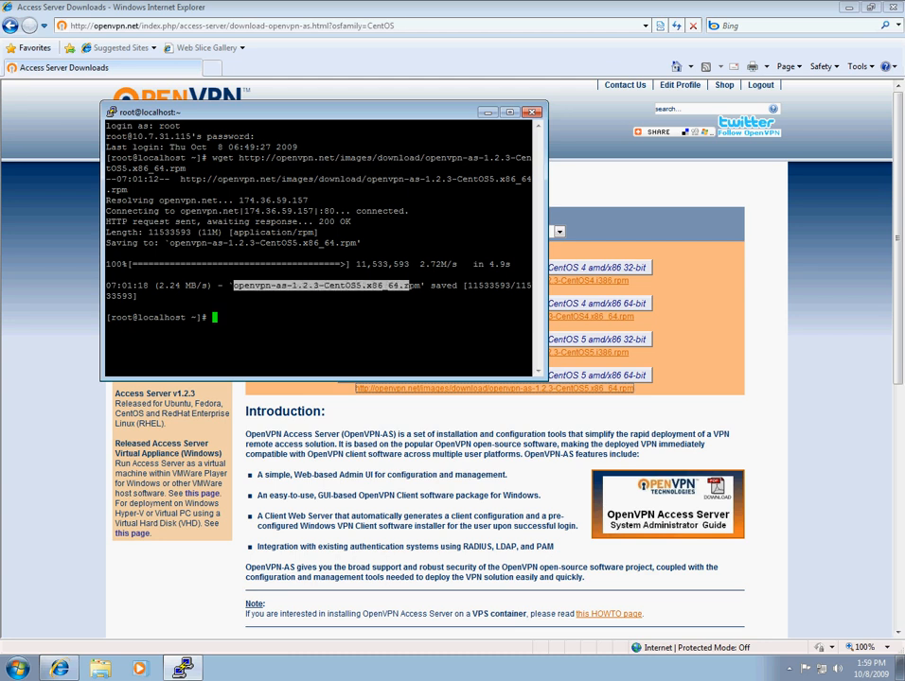
{"action": "key", "text": "Return"}
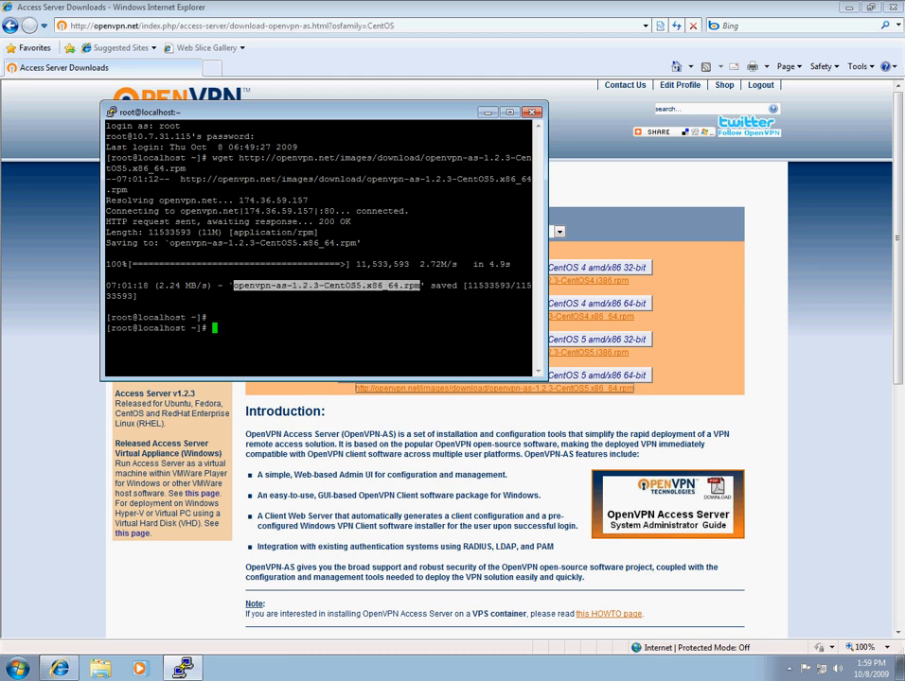
{"action": "type", "text": "rpm -i openvpn-as-1.2.3-CentOS5.x86_64.rpm"}
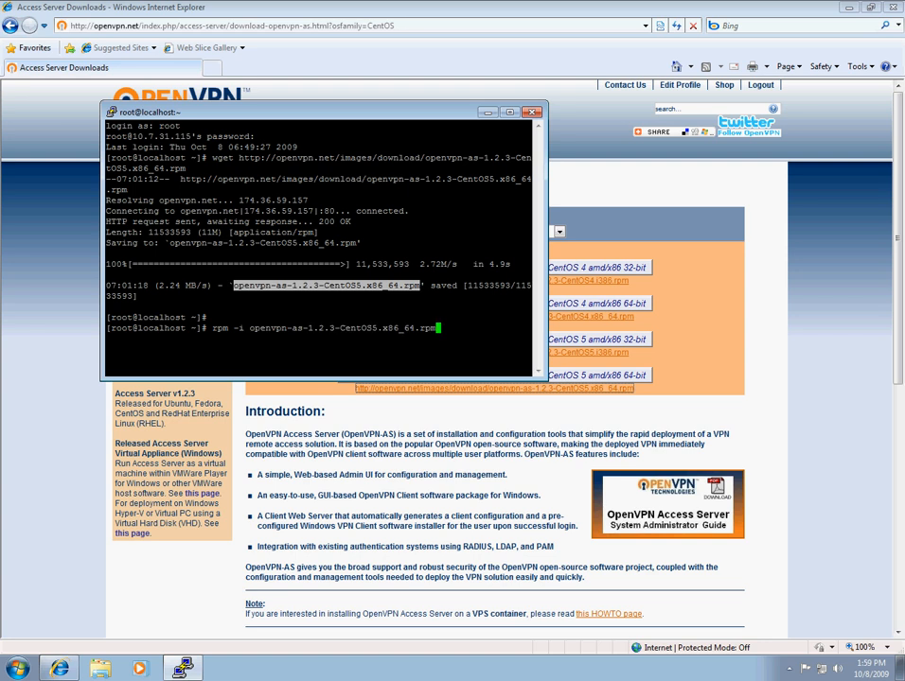
{"action": "key", "text": "Return"}
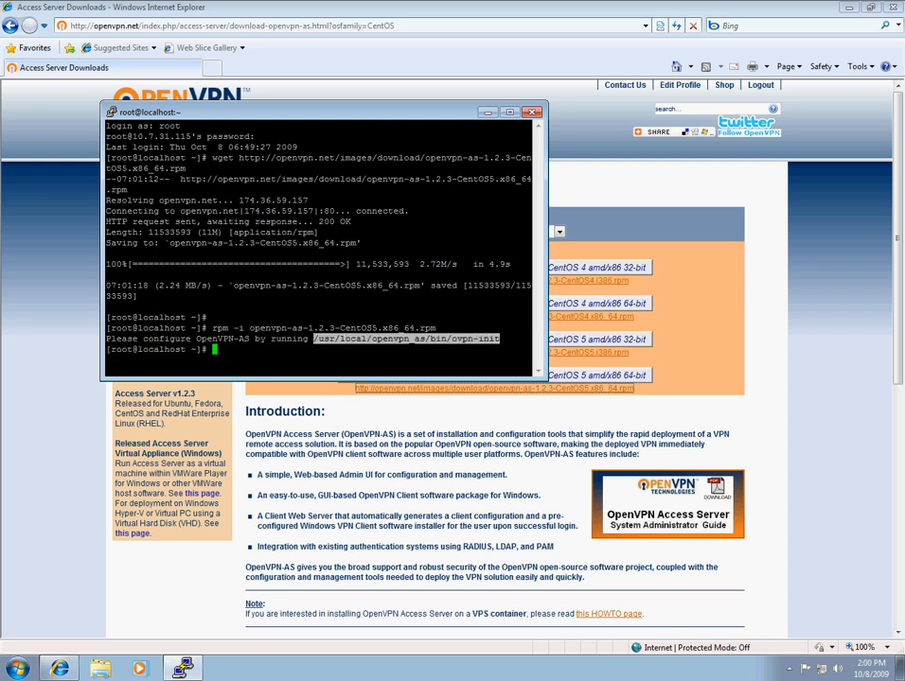
Run ovpn-init accepting the default interface, Admin UI port and root login until configuration completes
{"action": "key", "text": "Return"}
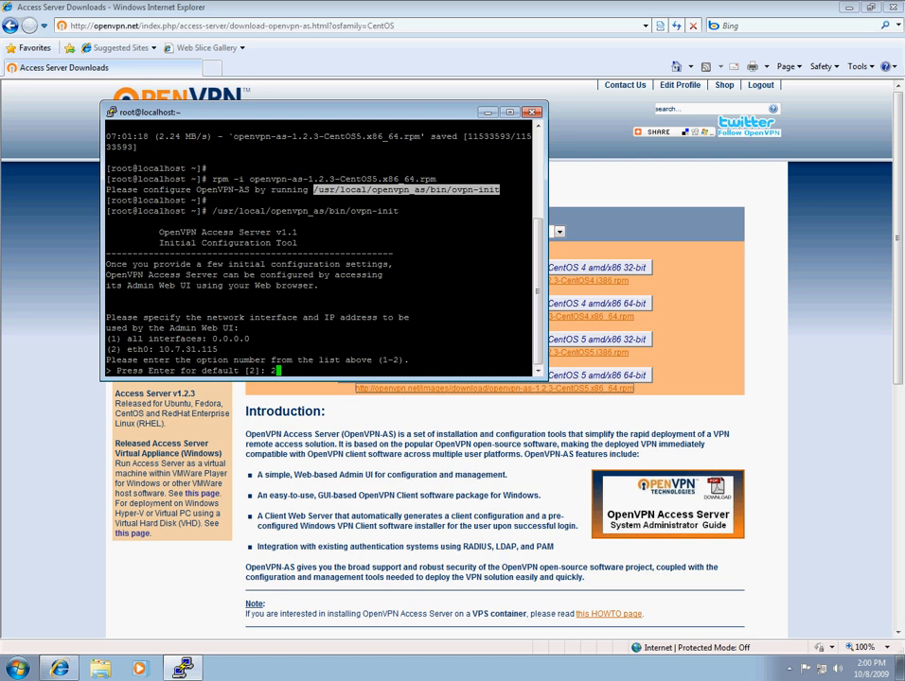
{"action": "key", "text": "Return"}
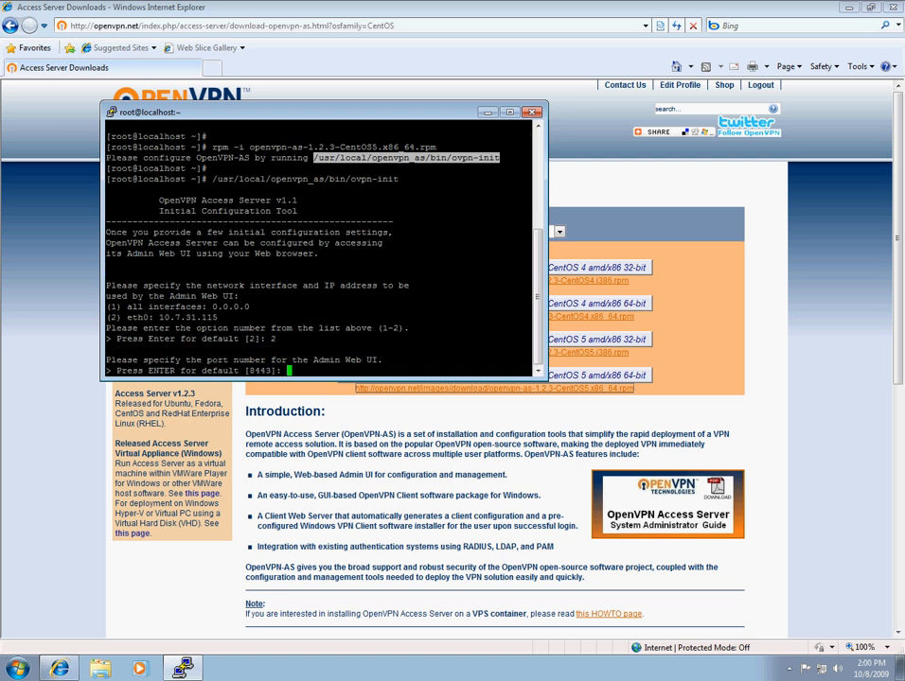
{"action": "key", "text": "Return"}
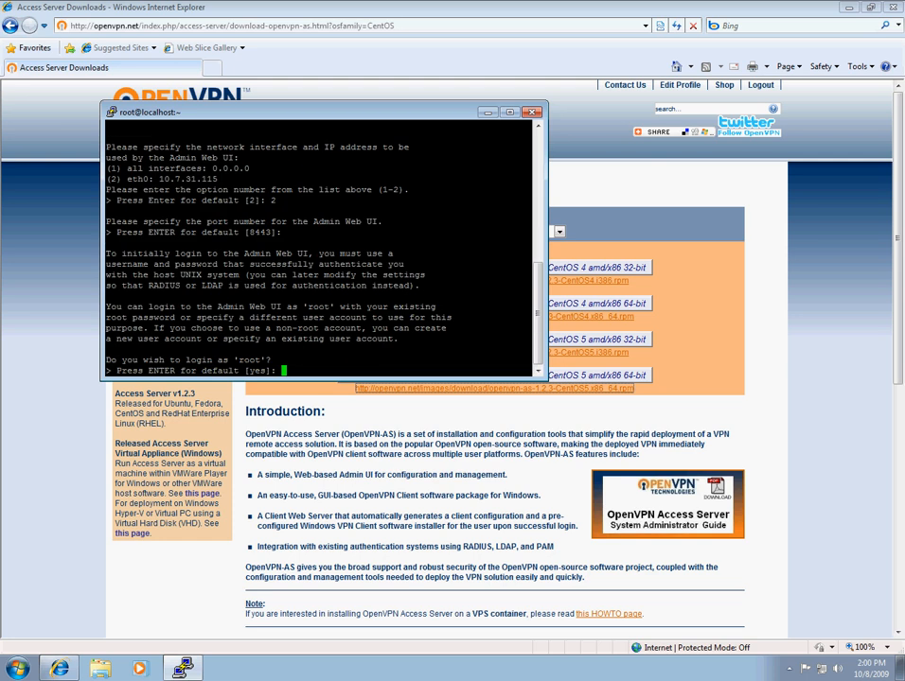
{"action": "key", "text": "Return"}
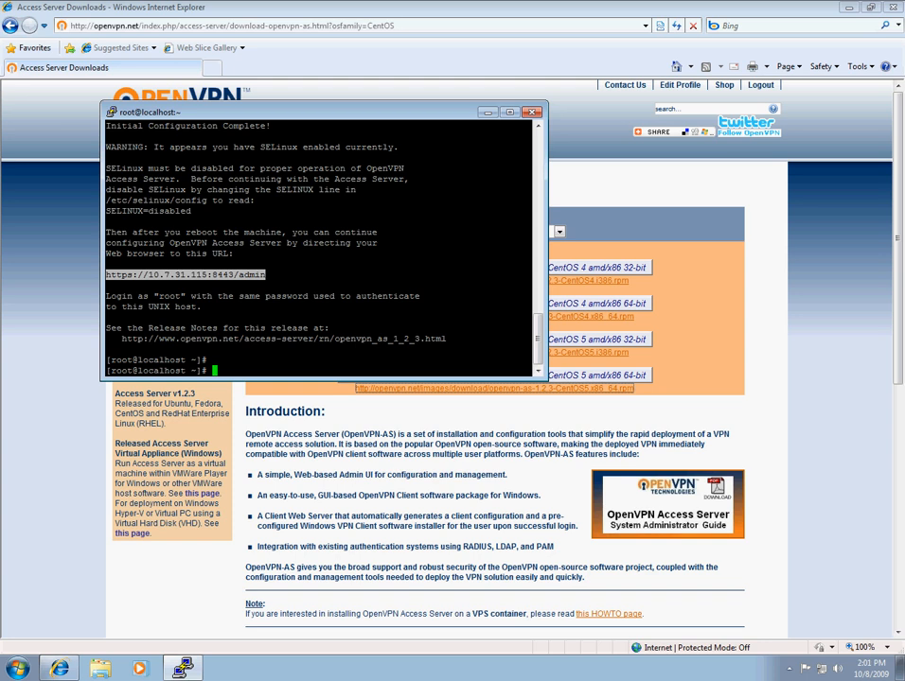
{"action": "left_click", "coordinate": [532, 111]}
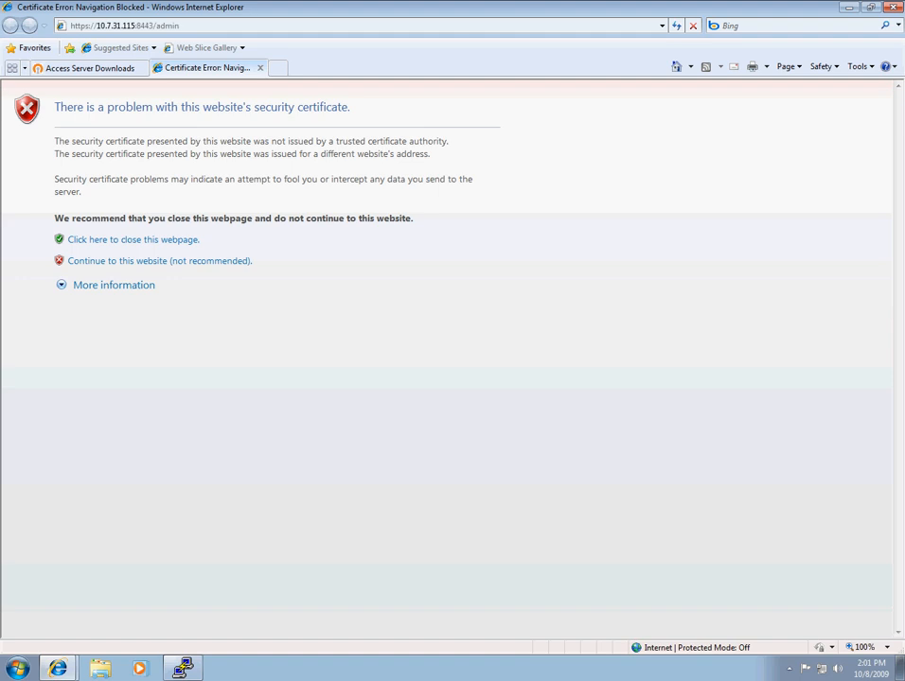
{"action": "mouse_move", "coordinate": [159, 261]}
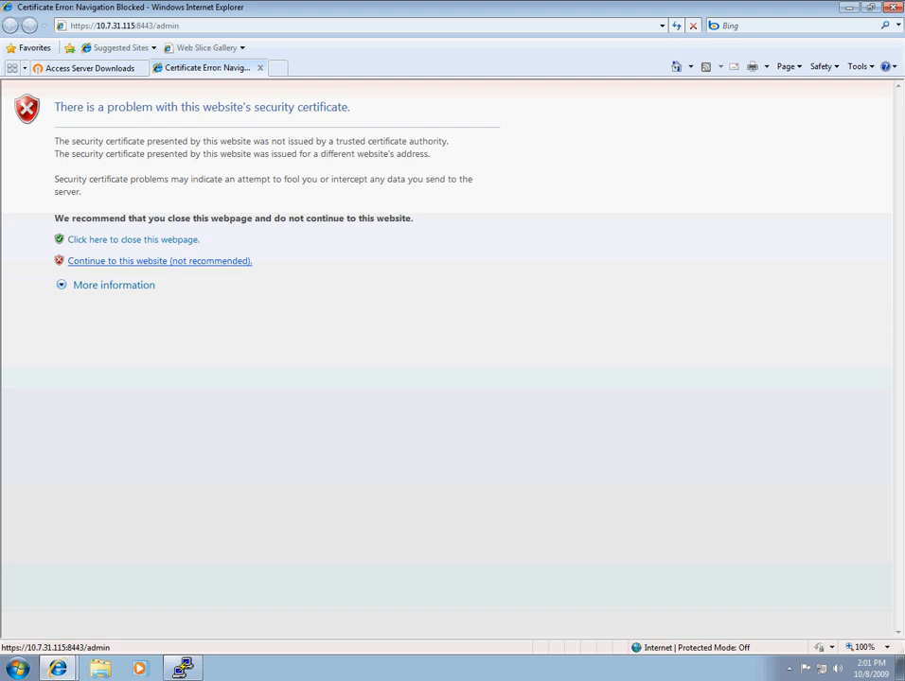
{"action": "left_click", "coordinate": [159, 261]}
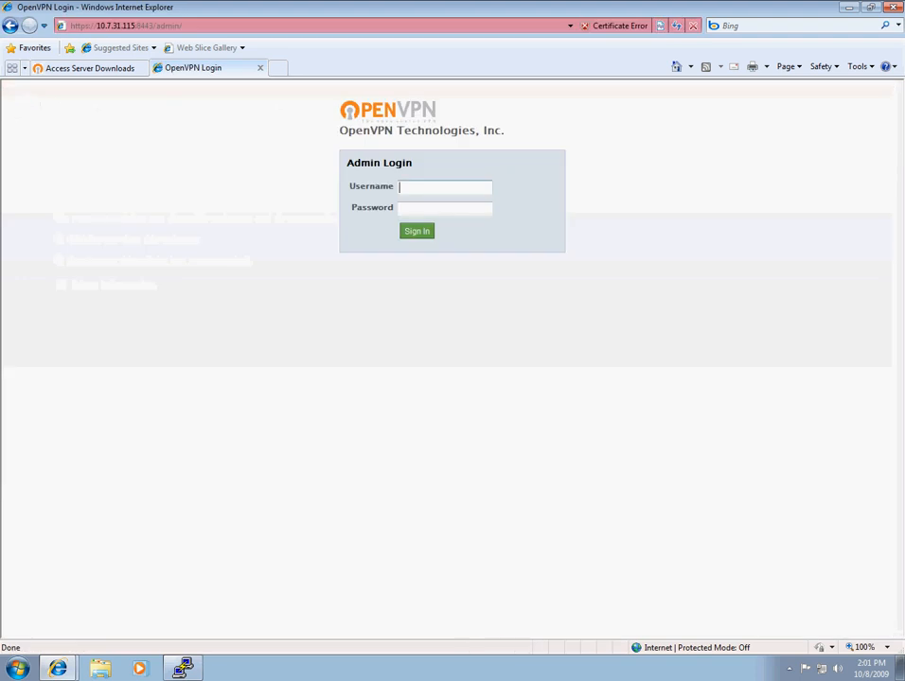
{"action": "type", "text": "root"}
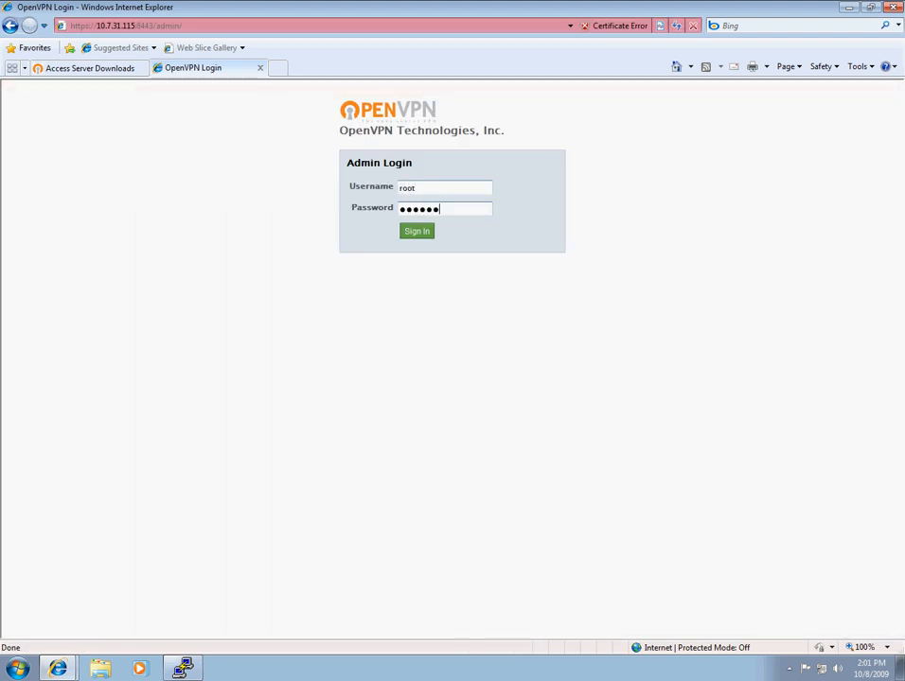
{"action": "left_click", "coordinate": [416, 231]}
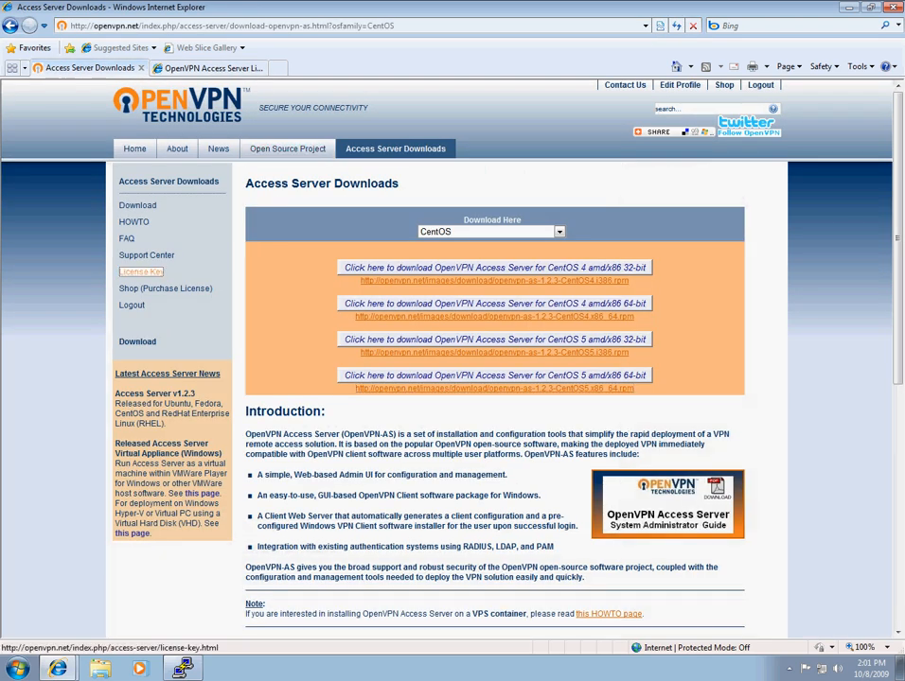
{"action": "left_click", "coordinate": [140, 273]}
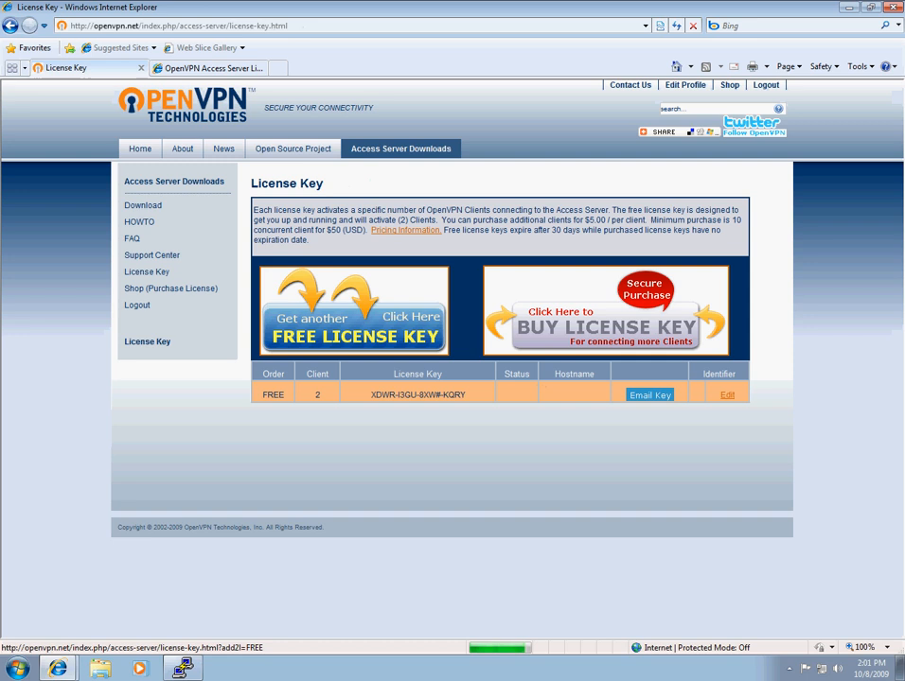
{"action": "double_click", "coordinate": [416, 396]}
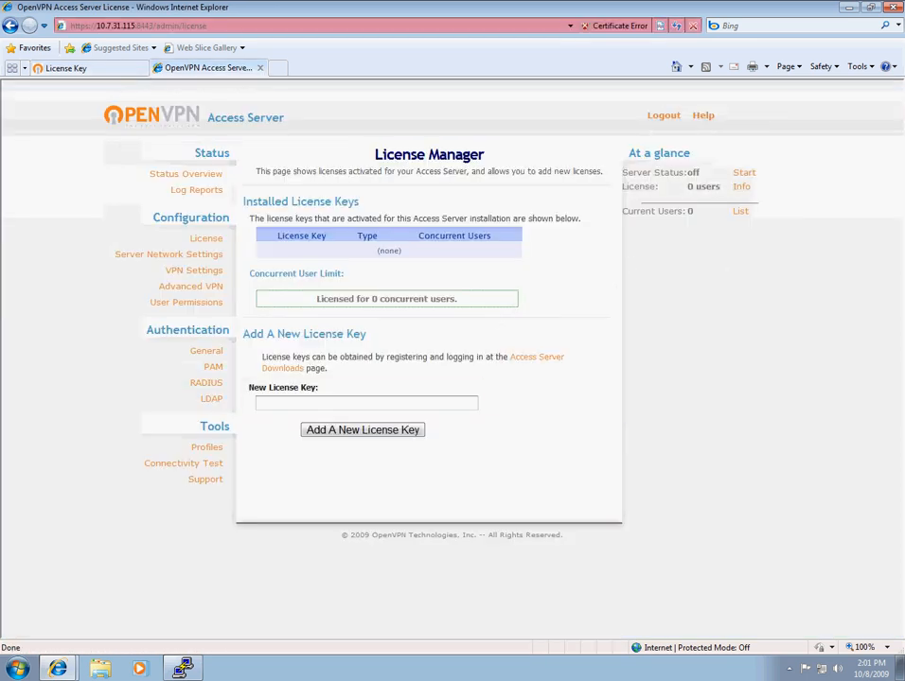
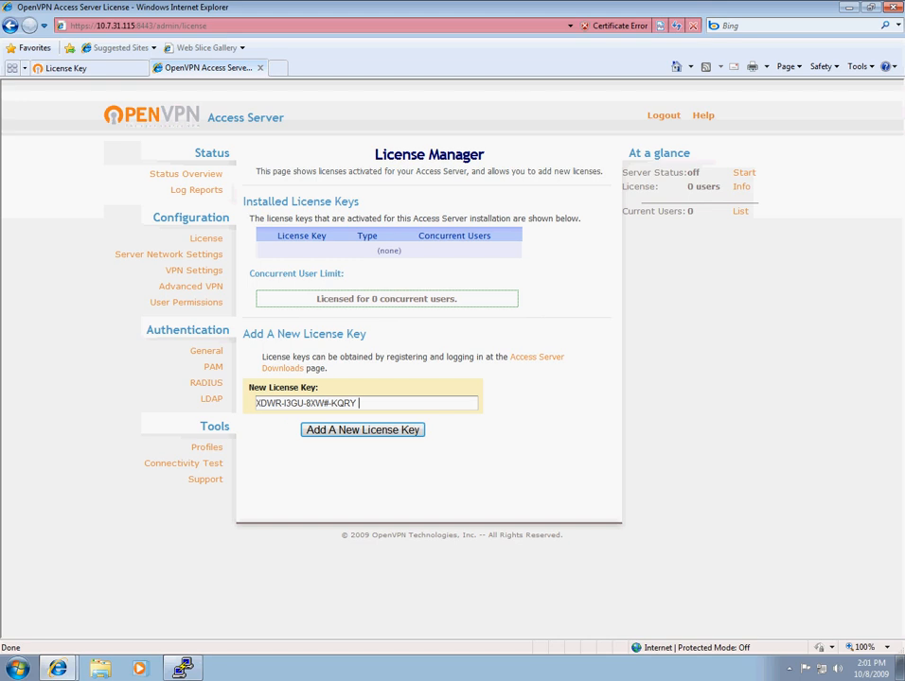
{"action": "left_click", "coordinate": [361, 430]}
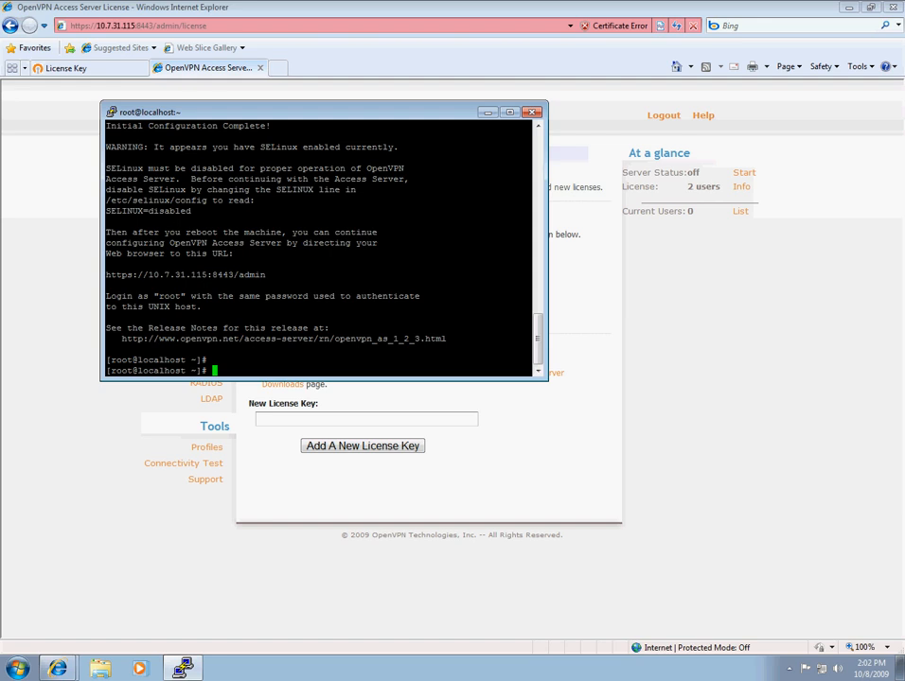
Create the Linux user test1 with adduser
{"action": "type", "text": "ad"}
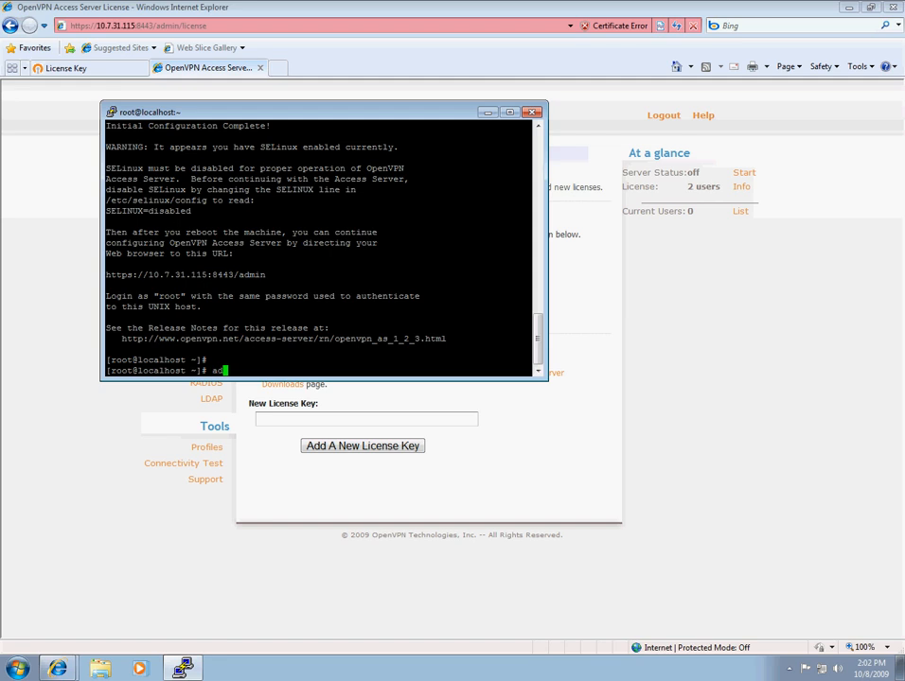
{"action": "type", "text": "duser"}
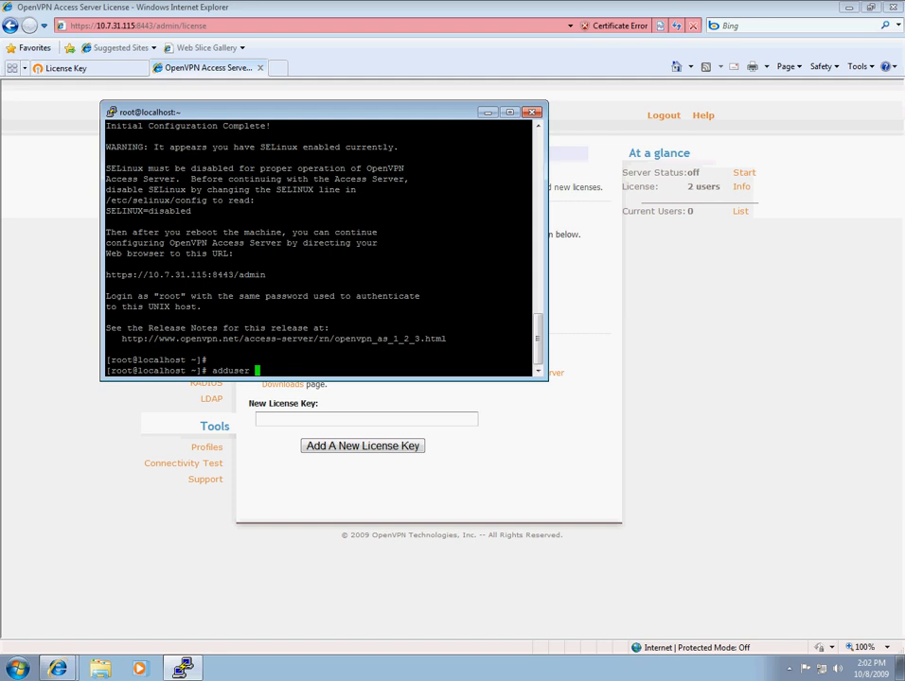
{"action": "type", "text": "test1"}
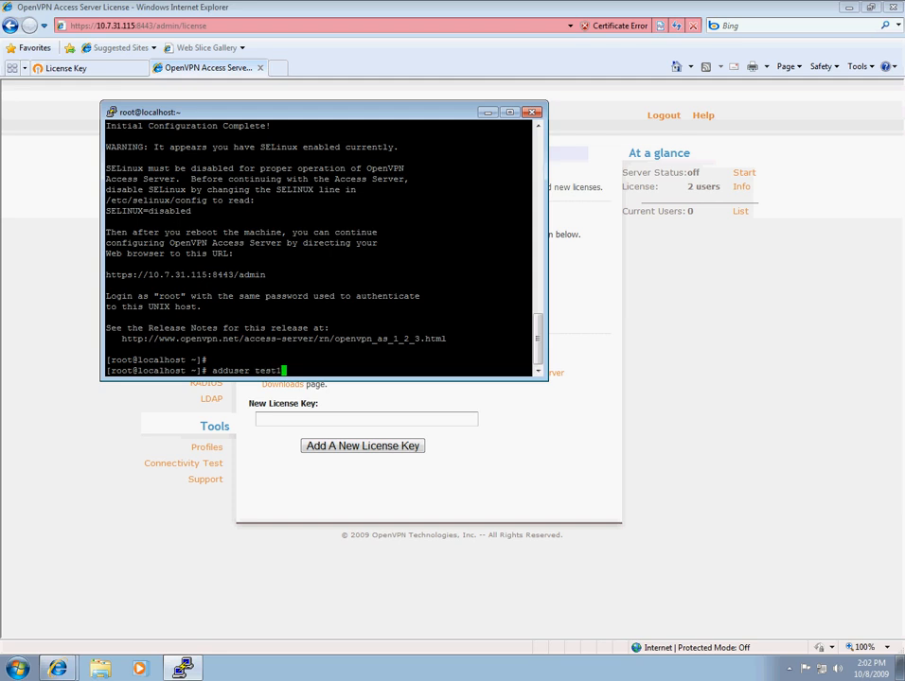
{"action": "key", "text": "Return"}
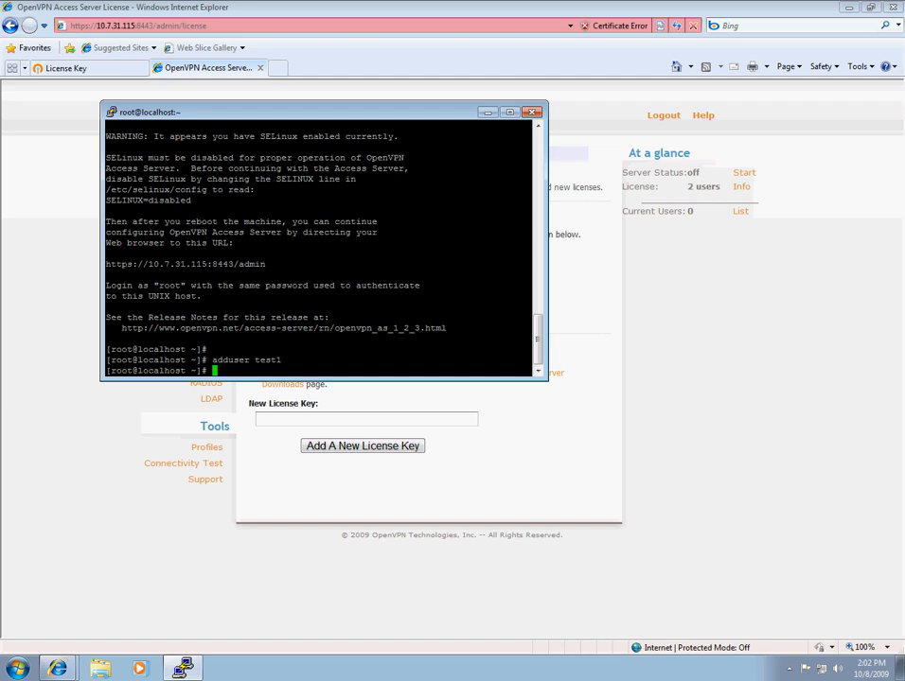
Set a password for test1 with passwd, entering it twice
{"action": "type", "text": "p"}
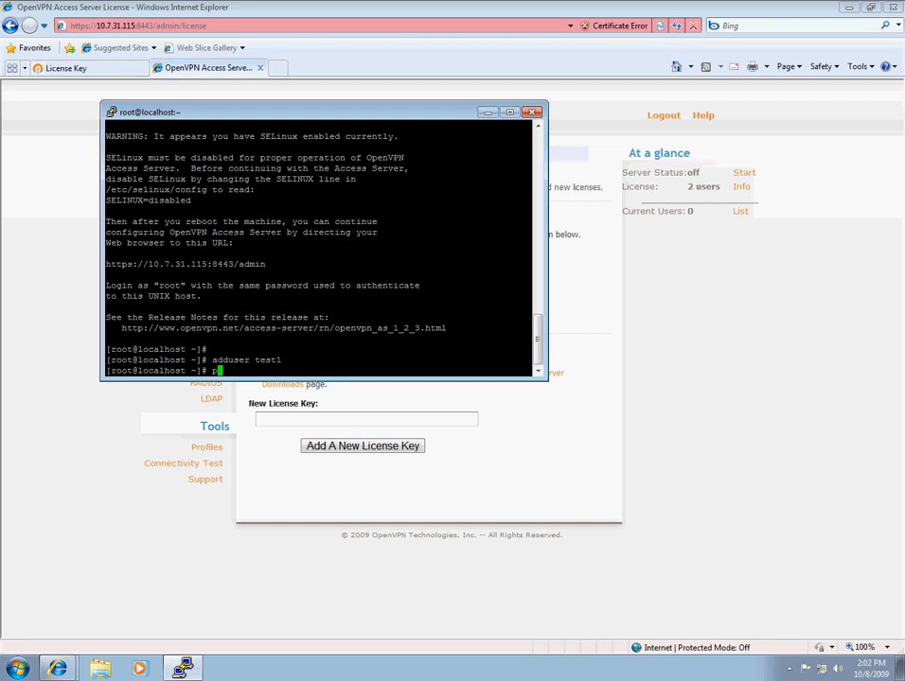
{"action": "type", "text": "passwd"}
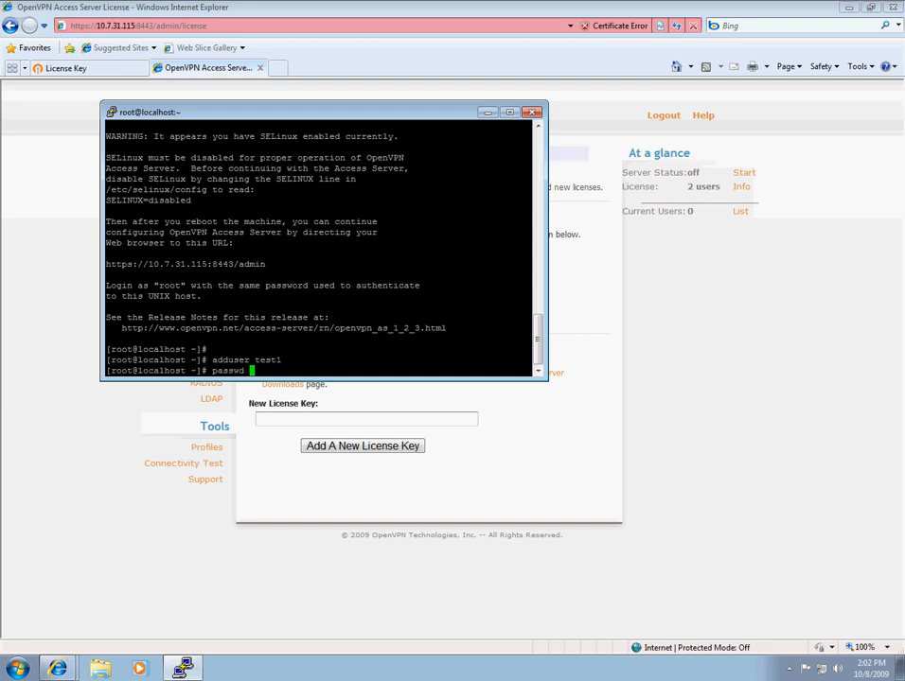
{"action": "type", "text": "test"}
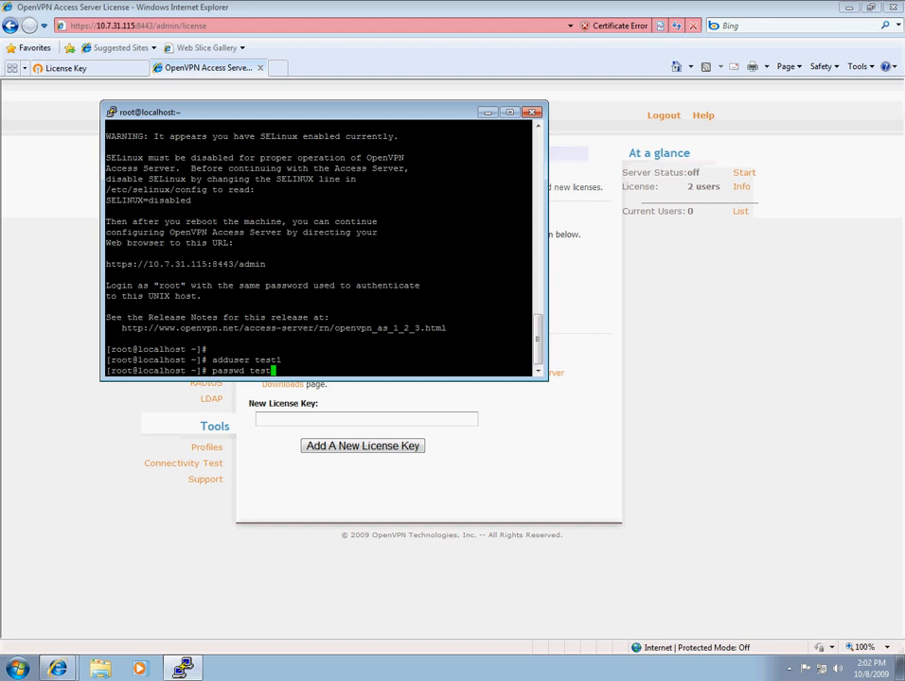
{"action": "key", "text": "Return"}
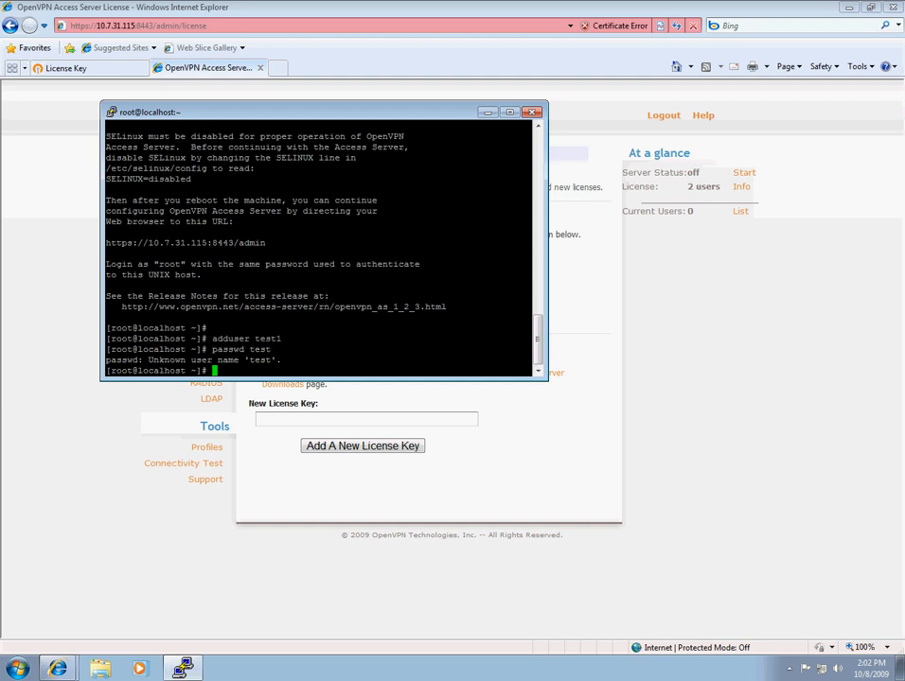
{"action": "type", "text": "passwd test1"}
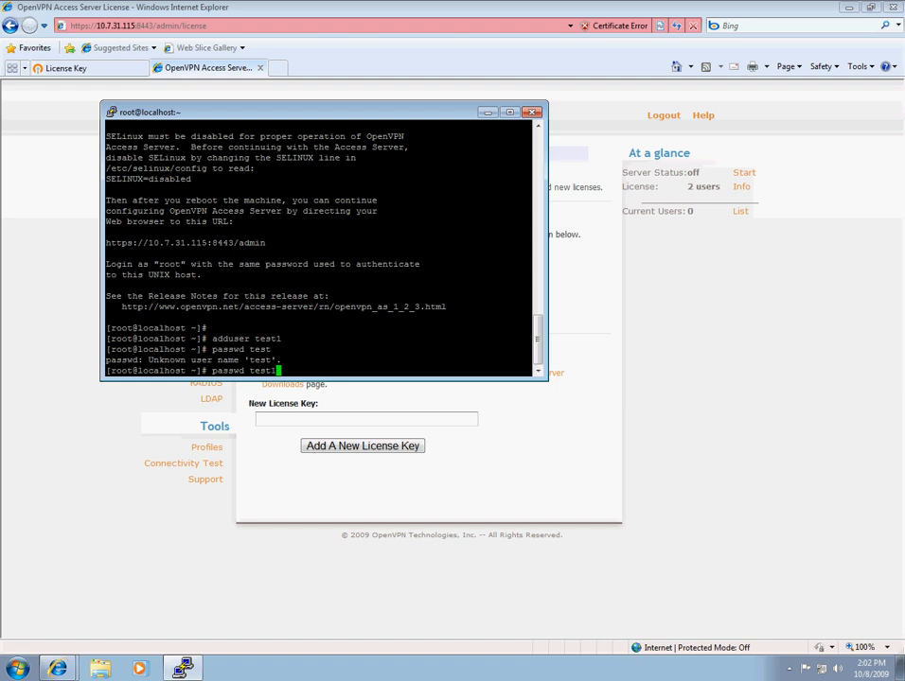
{"action": "key", "text": "Return"}
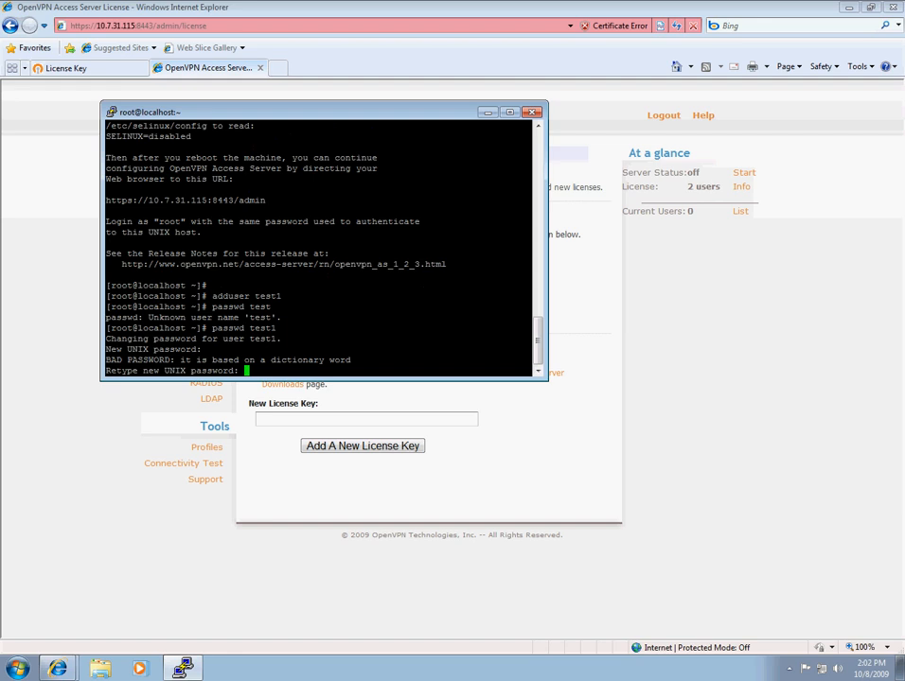
{"action": "key", "text": "Return"}
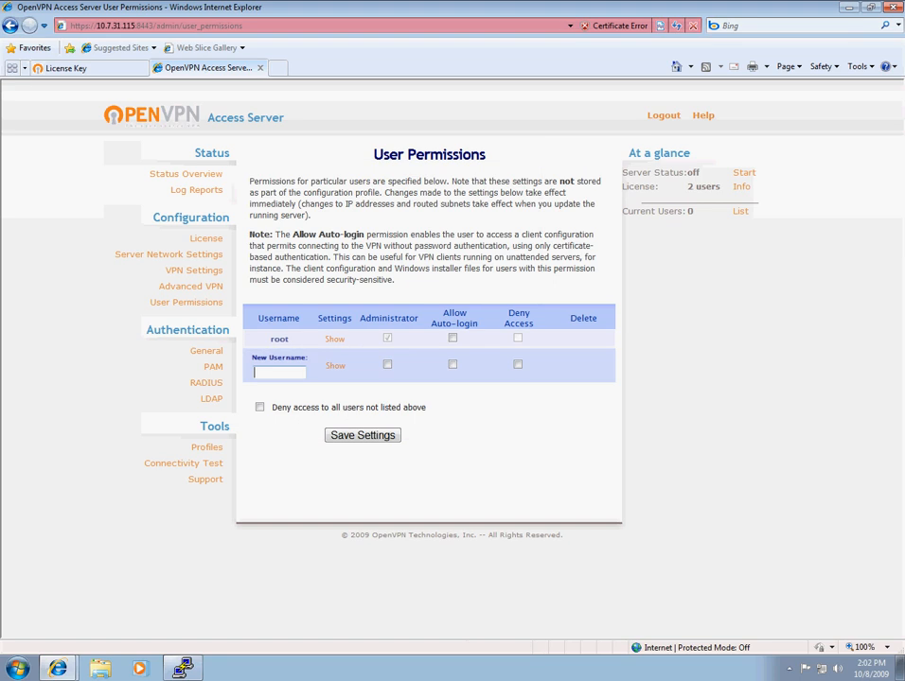
Add user test1 with Allow Auto-login ticked and save the User Permissions
{"action": "type", "text": "test"}
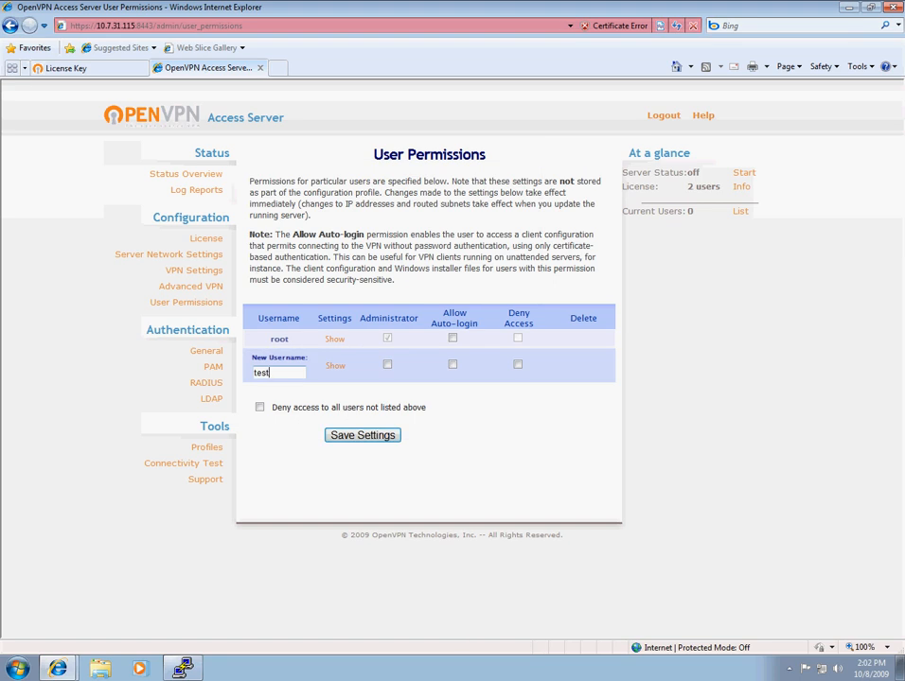
{"action": "type", "text": "1"}
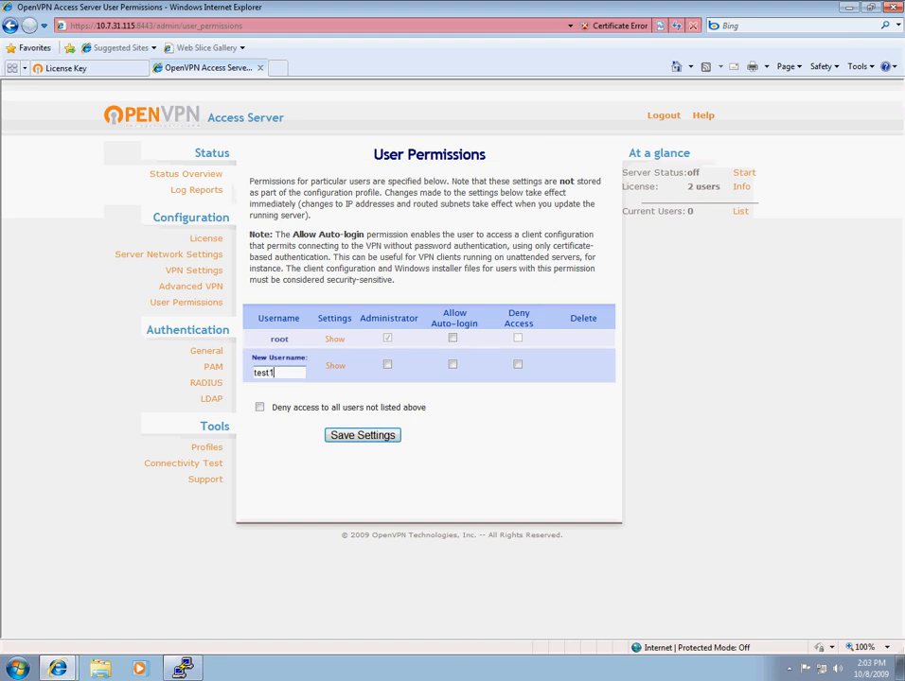
{"action": "left_click", "coordinate": [452, 363]}
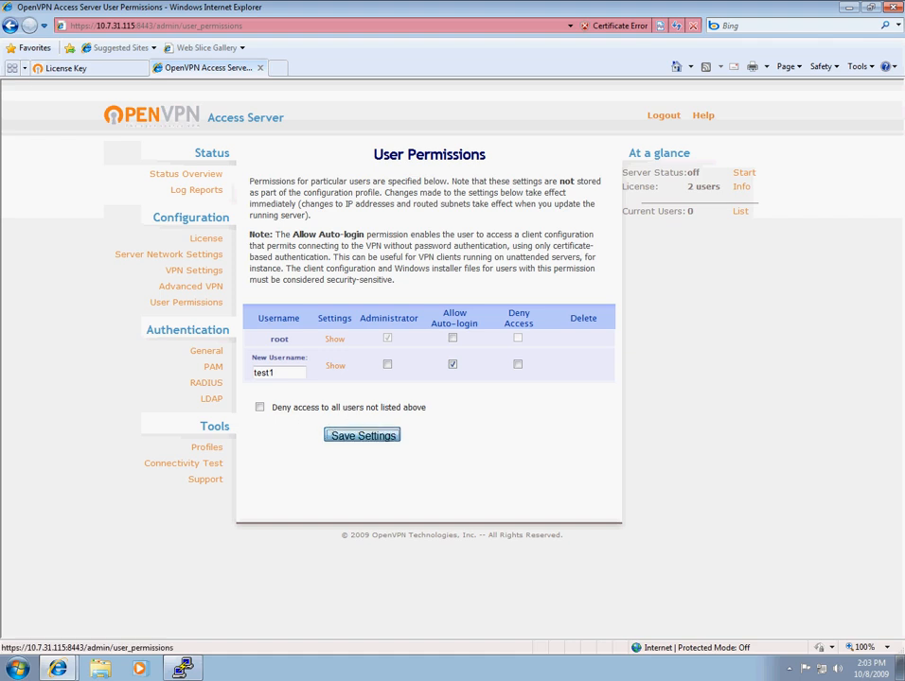
{"action": "left_click", "coordinate": [362, 436]}
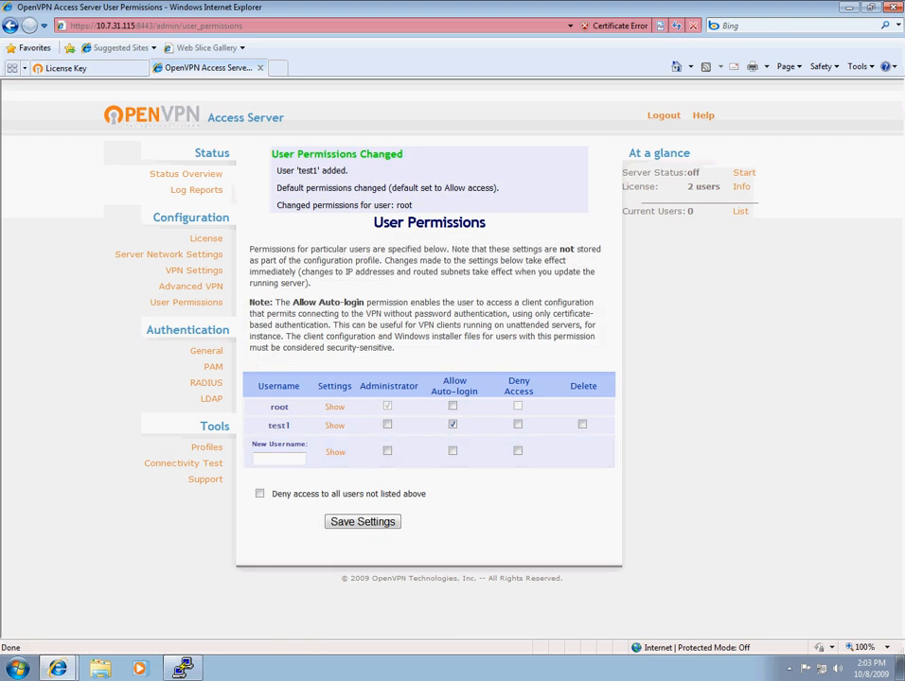
{"action": "left_click", "coordinate": [163, 254]}
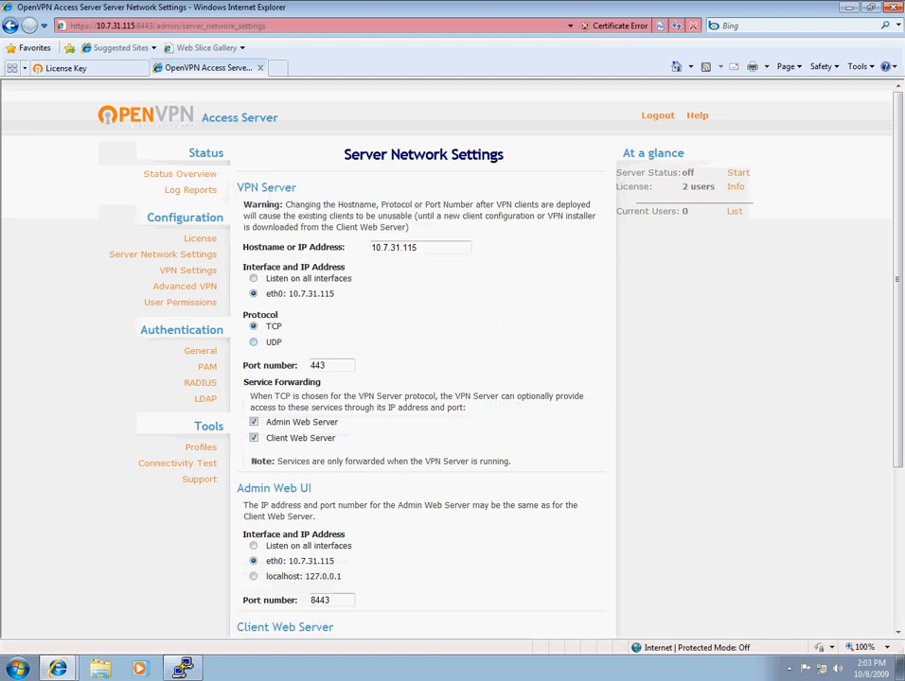
Set the VPN server to UDP on port 444 and save the network settings
{"action": "left_click", "coordinate": [254, 341]}
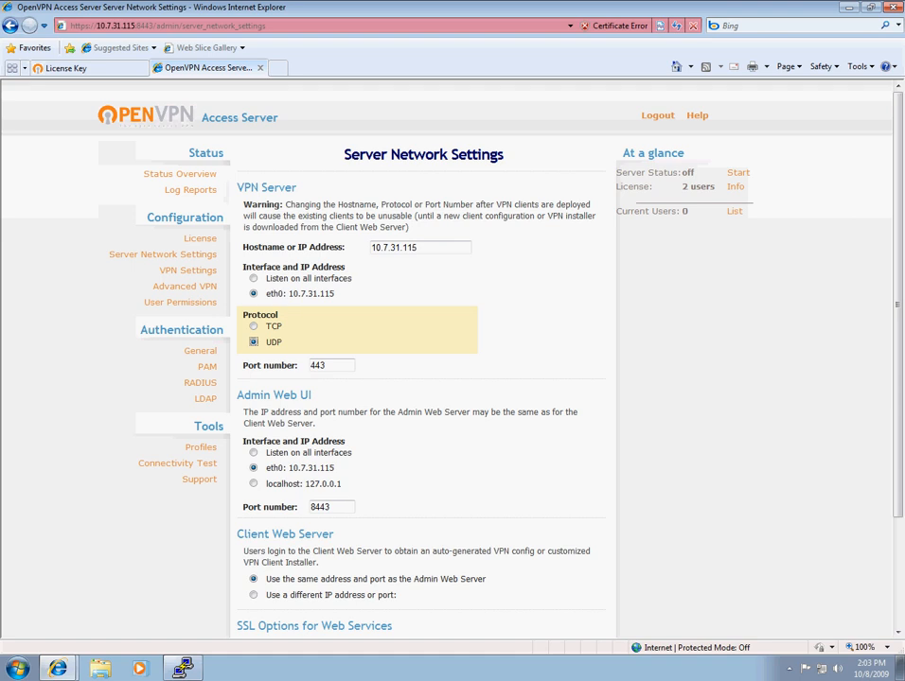
{"action": "triple_click", "coordinate": [331, 365]}
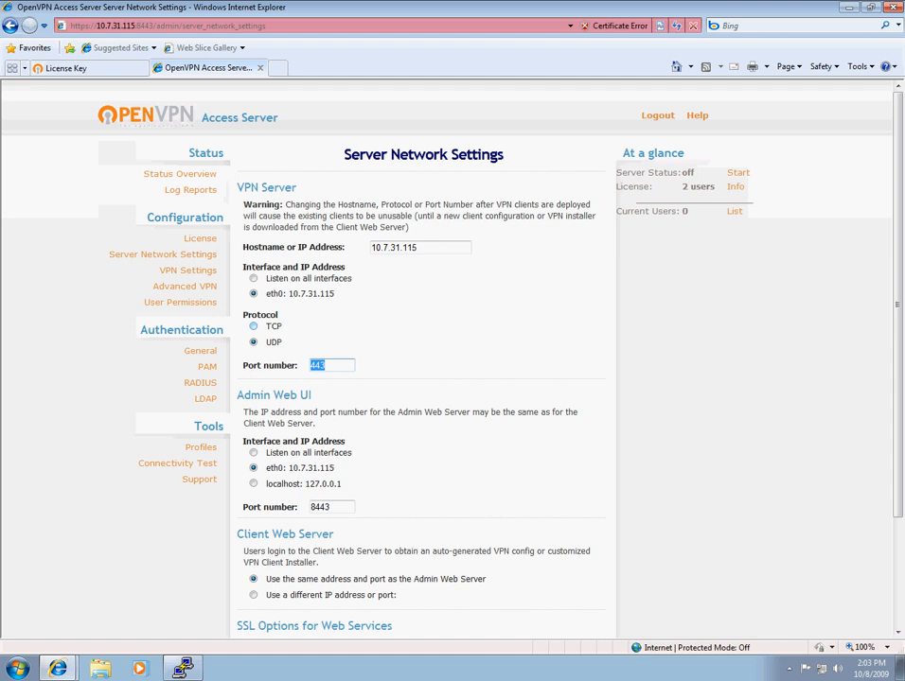
{"action": "type", "text": "44"}
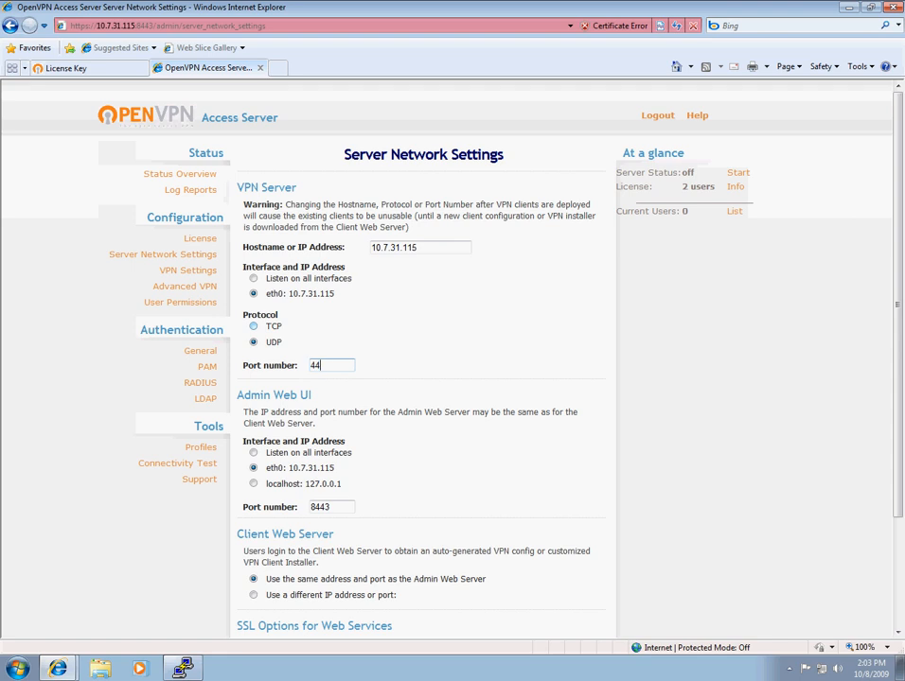
{"action": "type", "text": "4"}
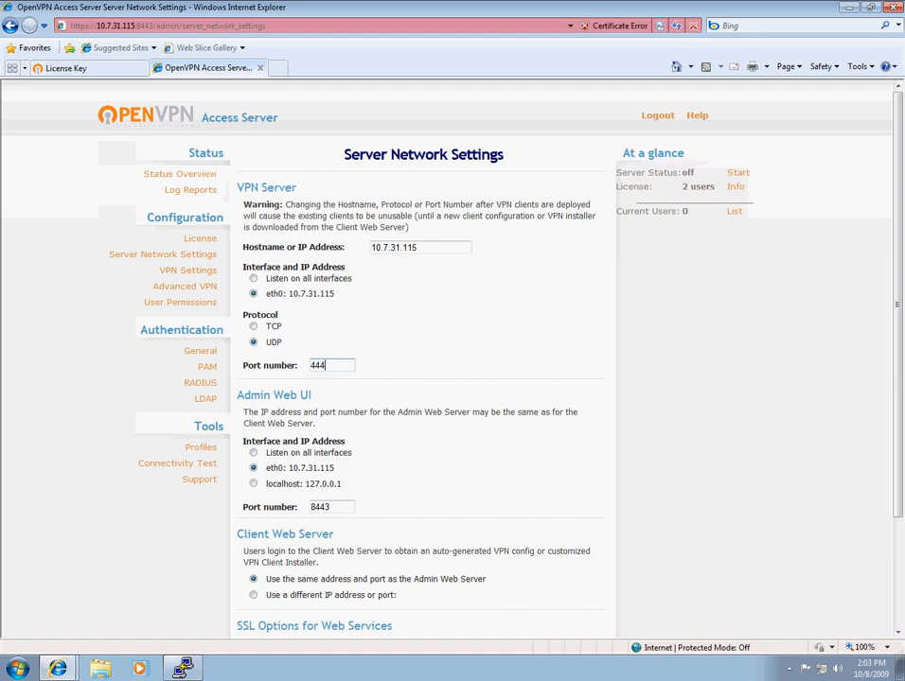
{"action": "scroll", "scroll_direction": "down", "scroll_amount": 3}
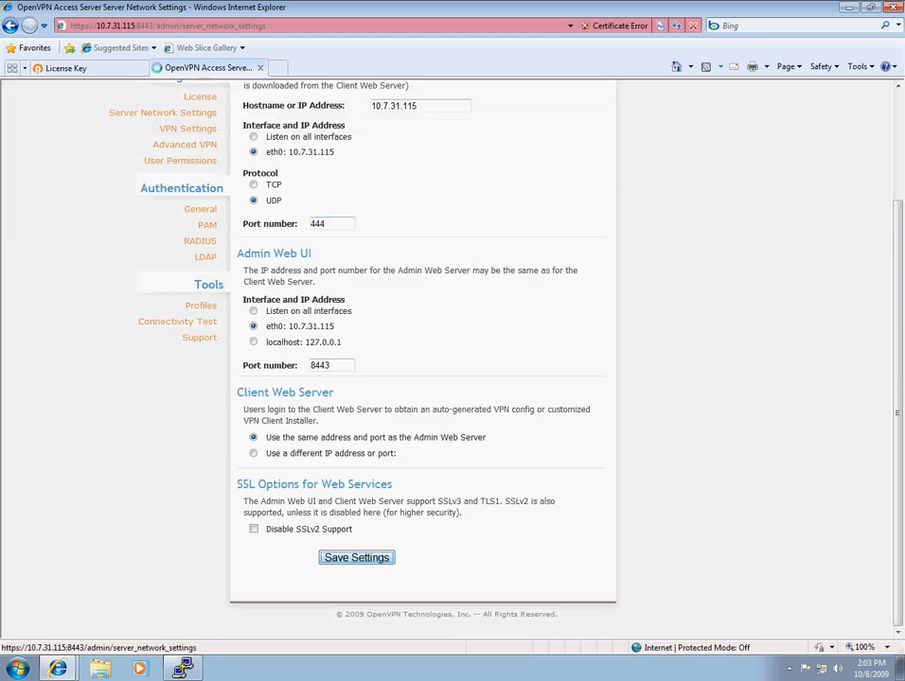
{"action": "left_click", "coordinate": [356, 556]}
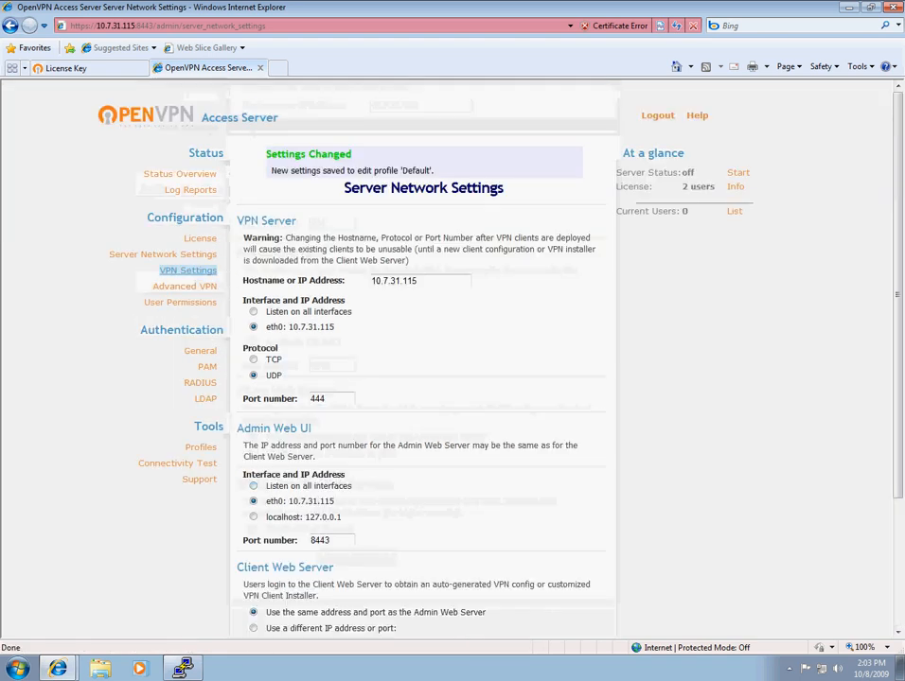
Review the VPN Settings network address and move down to the DNS Settings section
{"action": "left_click", "coordinate": [188, 269]}
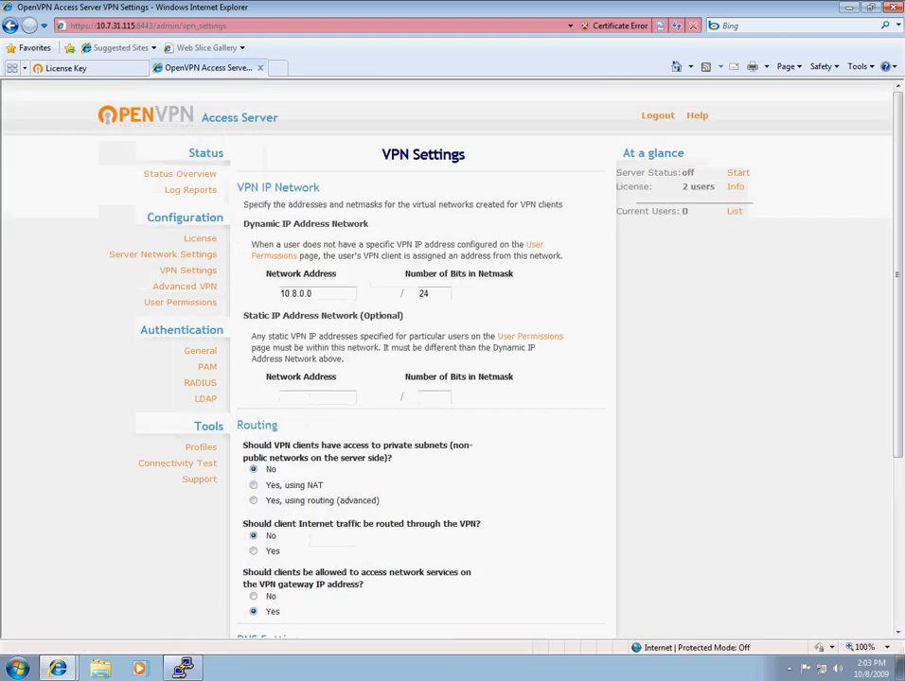
{"action": "triple_click", "coordinate": [295, 293]}
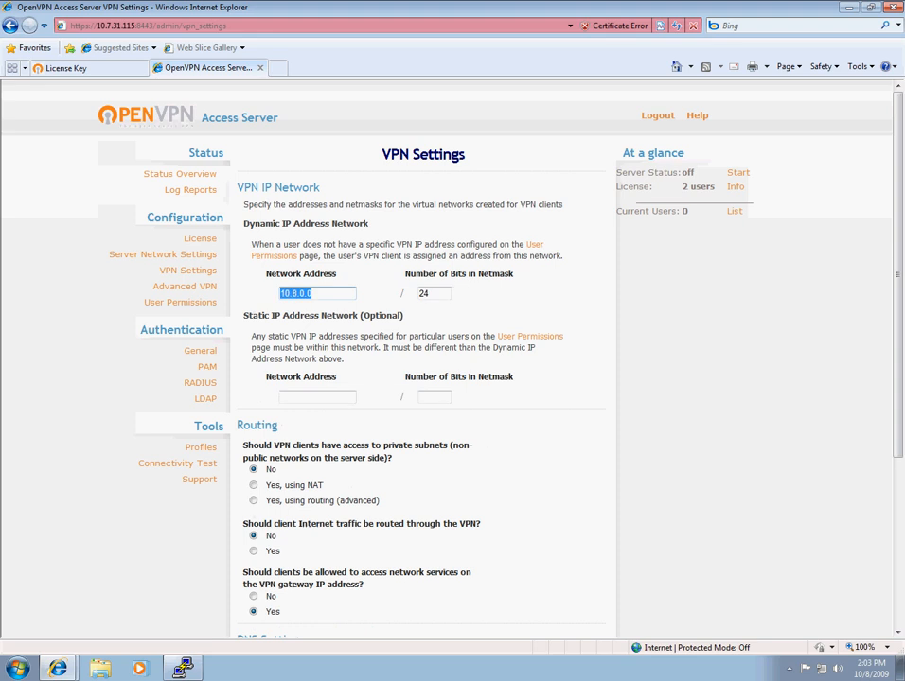
{"action": "left_click", "coordinate": [318, 292]}
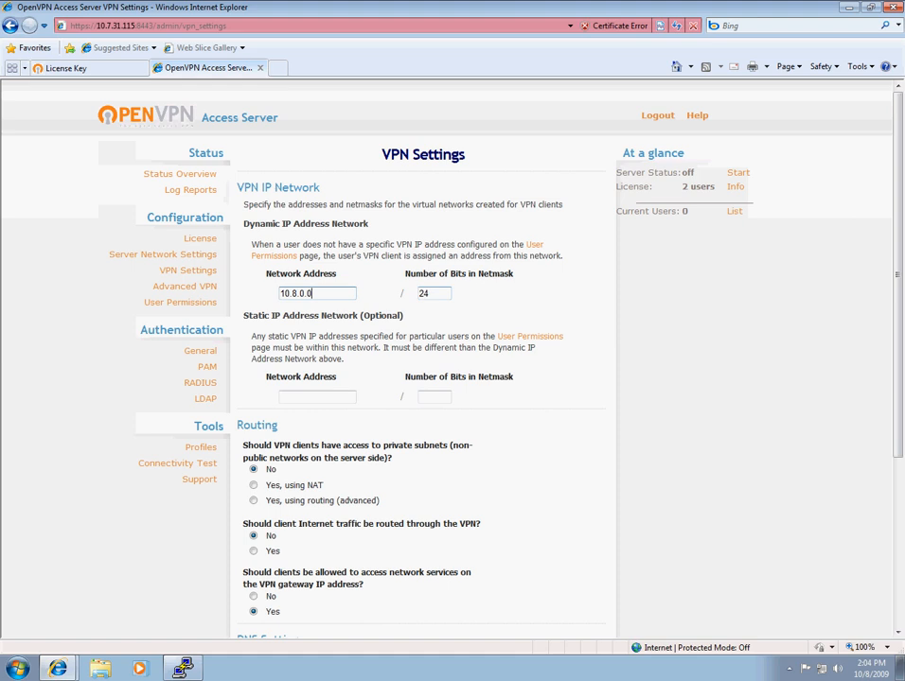
{"action": "scroll", "scroll_direction": "down", "scroll_amount": 3}
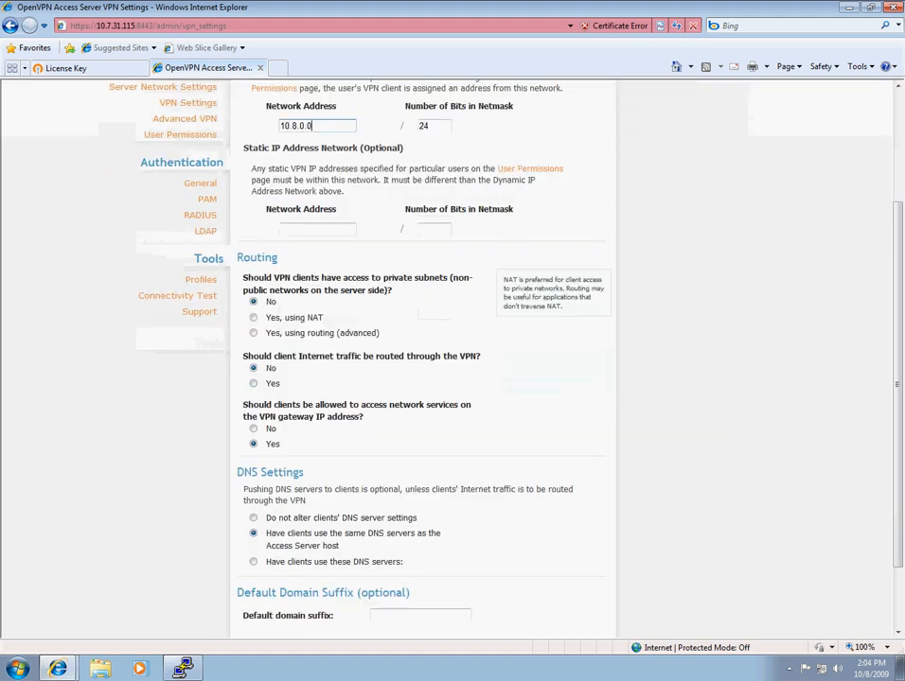
{"action": "left_click", "coordinate": [253, 333]}
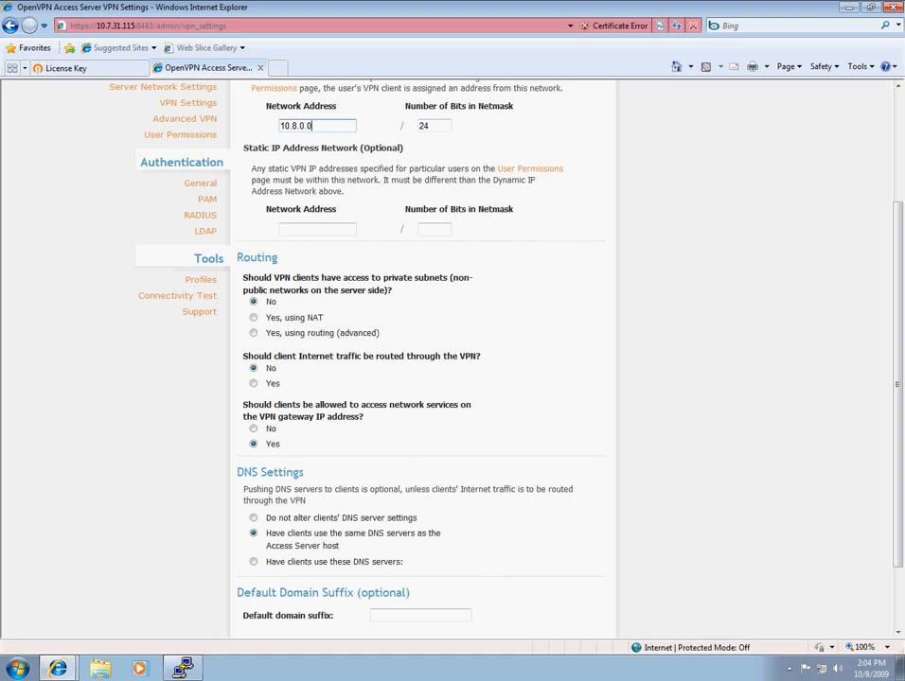
Have clients use custom DNS servers 208.67.222.222 (primary) and 208.67.220.220 (secondary)
{"action": "scroll", "scroll_direction": "down", "scroll_amount": 3}
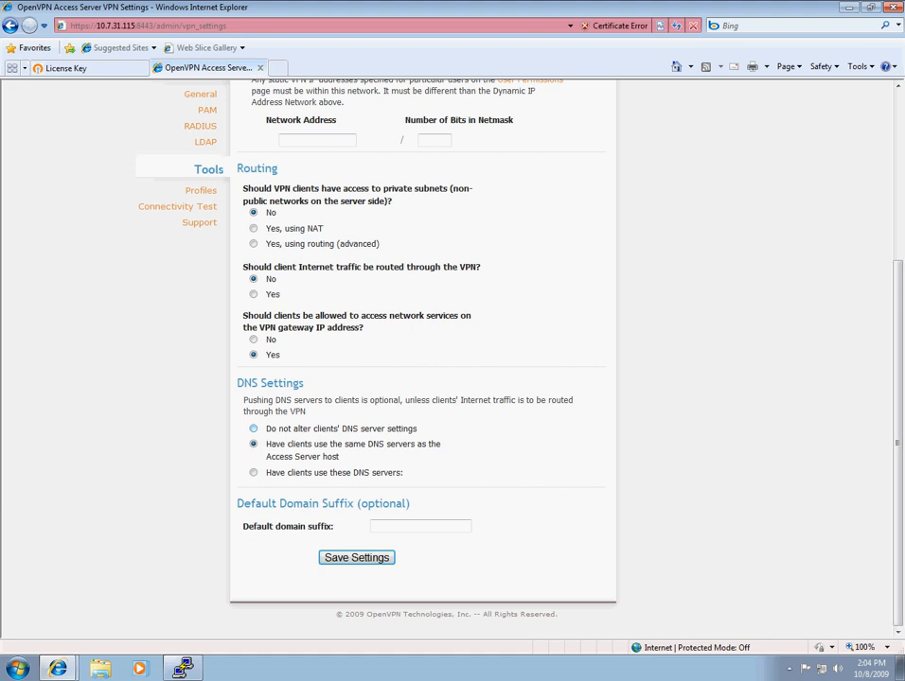
{"action": "left_click", "coordinate": [254, 473]}
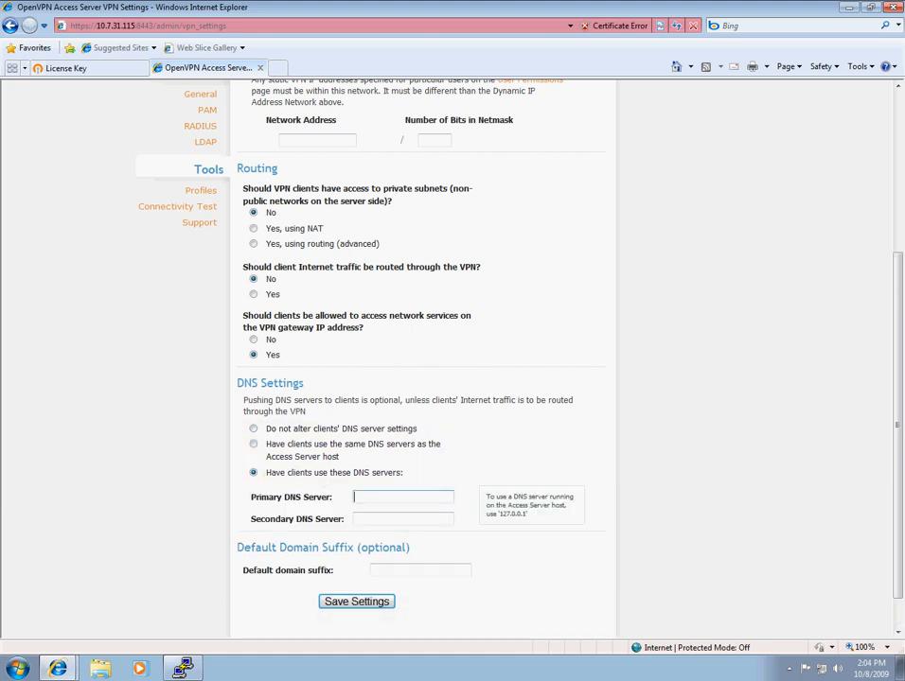
{"action": "type", "text": "208.67.222.22"}
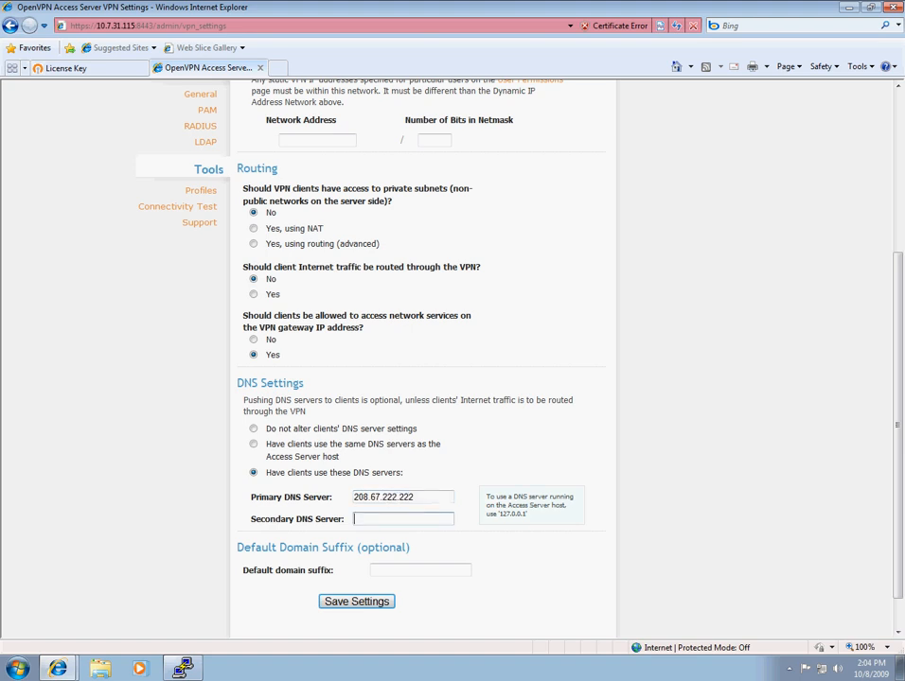
{"action": "type", "text": "208.67.2"}
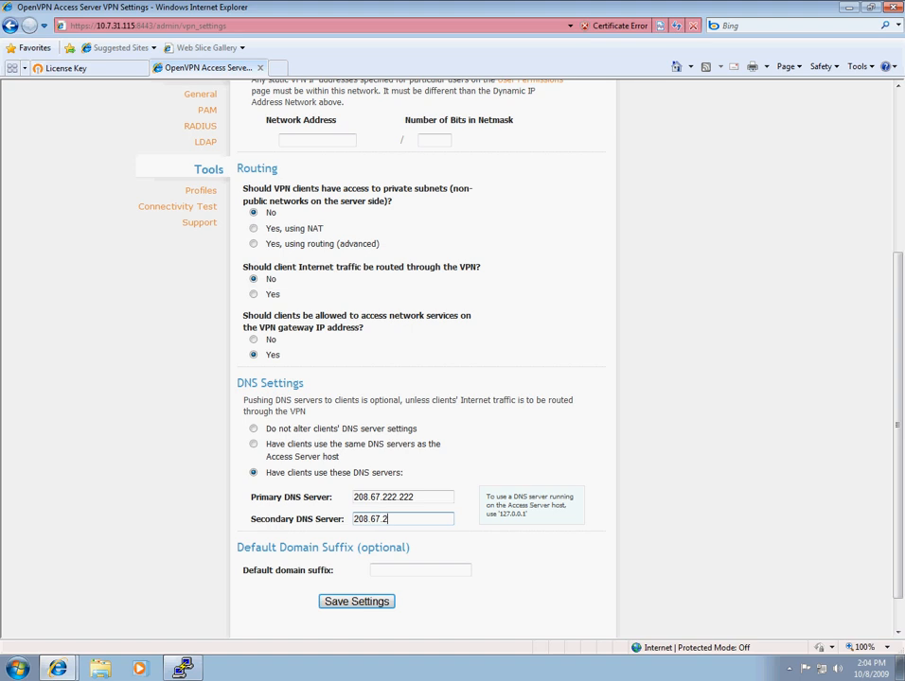
{"action": "type", "text": "0.220"}
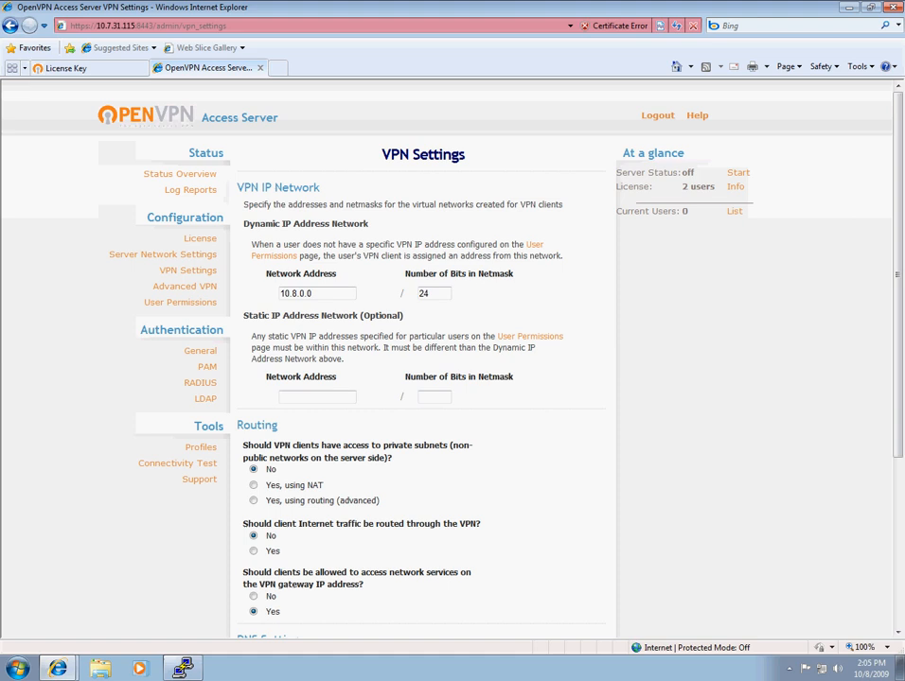
{"action": "mouse_move", "coordinate": [183, 286]}
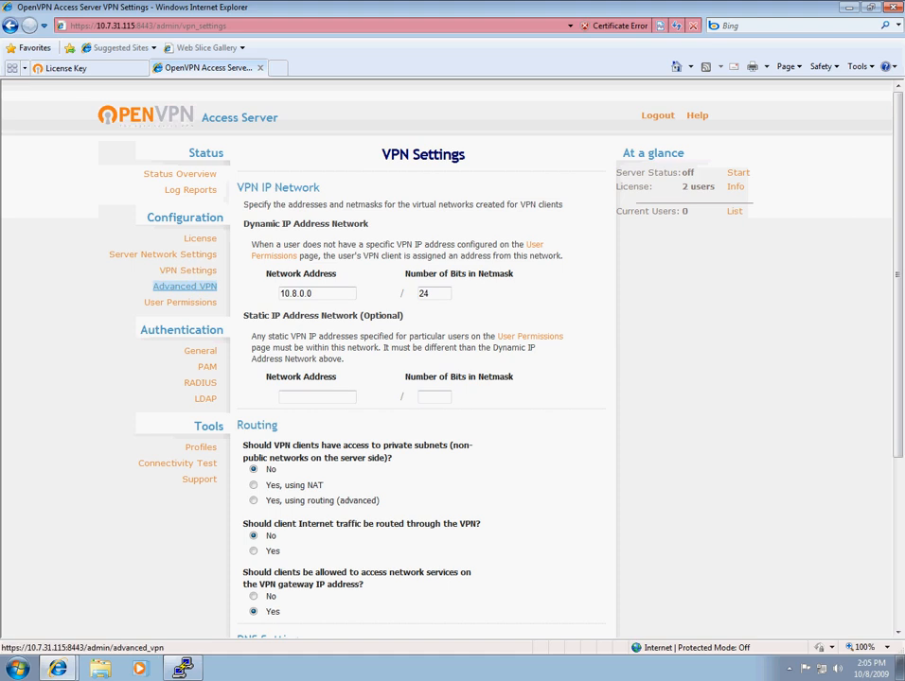
Review Advanced VPN and Server Network Settings, then start the VPN server from At a glance
{"action": "left_click", "coordinate": [186, 286]}
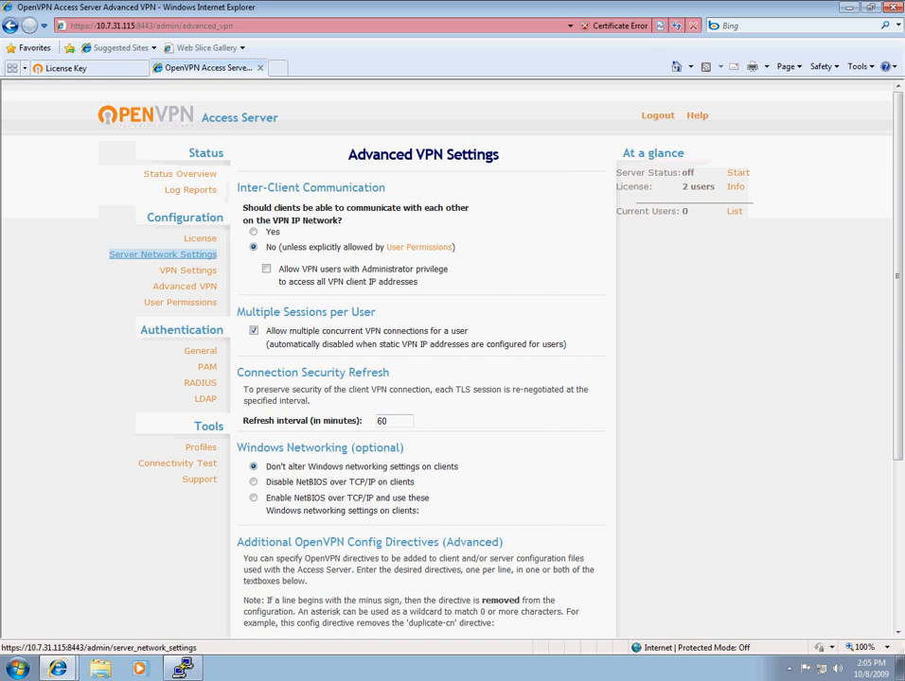
{"action": "left_click", "coordinate": [163, 254]}
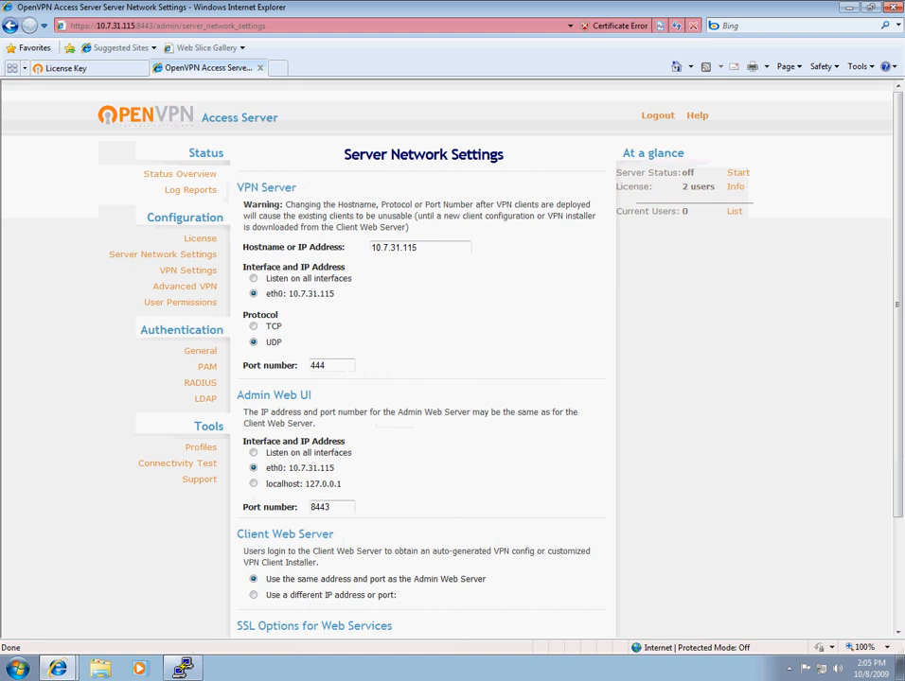
{"action": "mouse_move", "coordinate": [738, 172]}
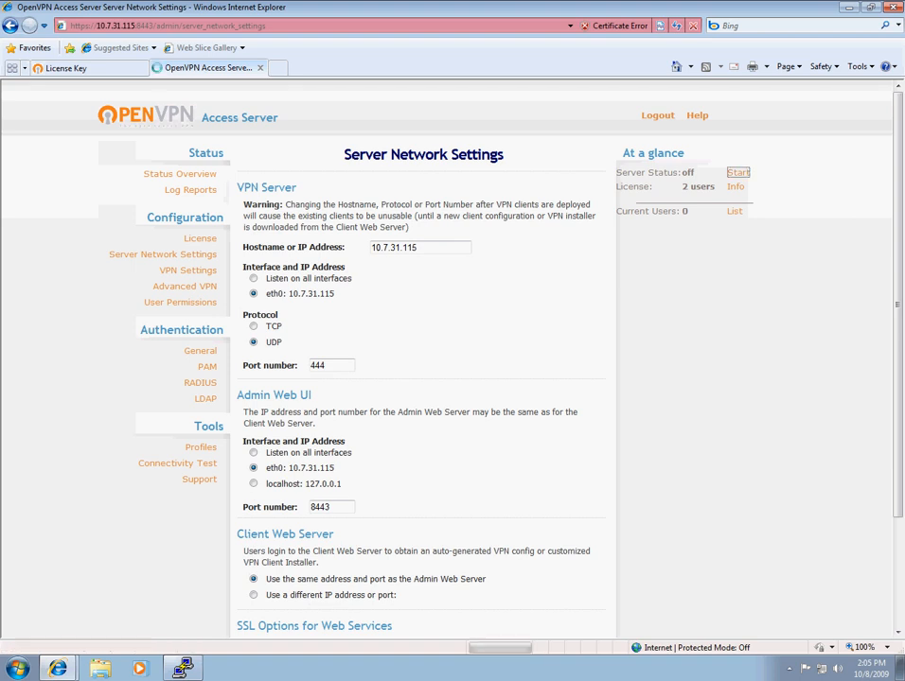
{"action": "left_click", "coordinate": [738, 172]}
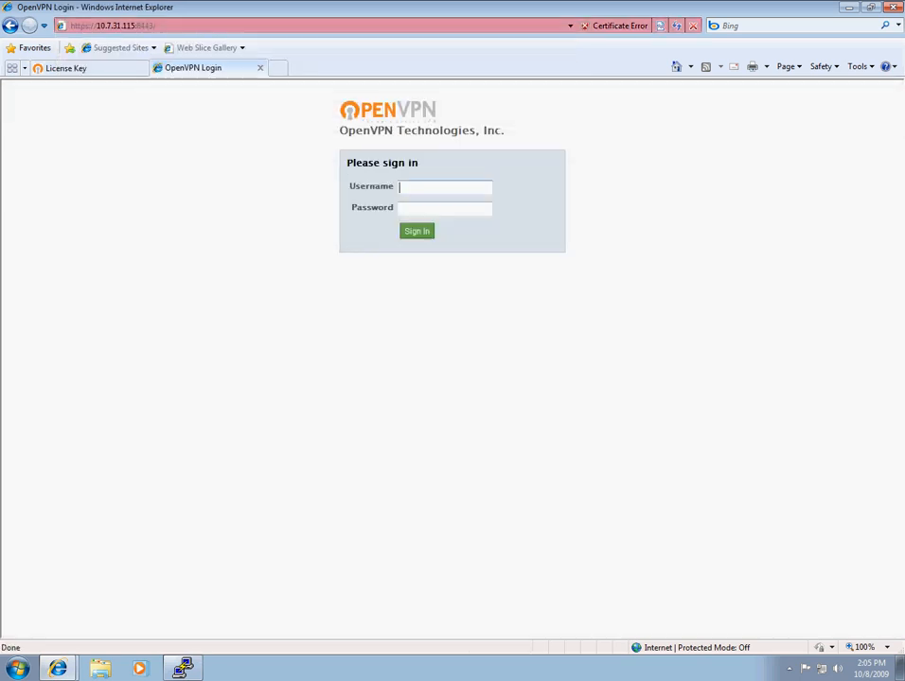
Sign in to the Client UI as test1 and download OpenVPN_Installer.exe for Windows
{"action": "type", "text": "test1"}
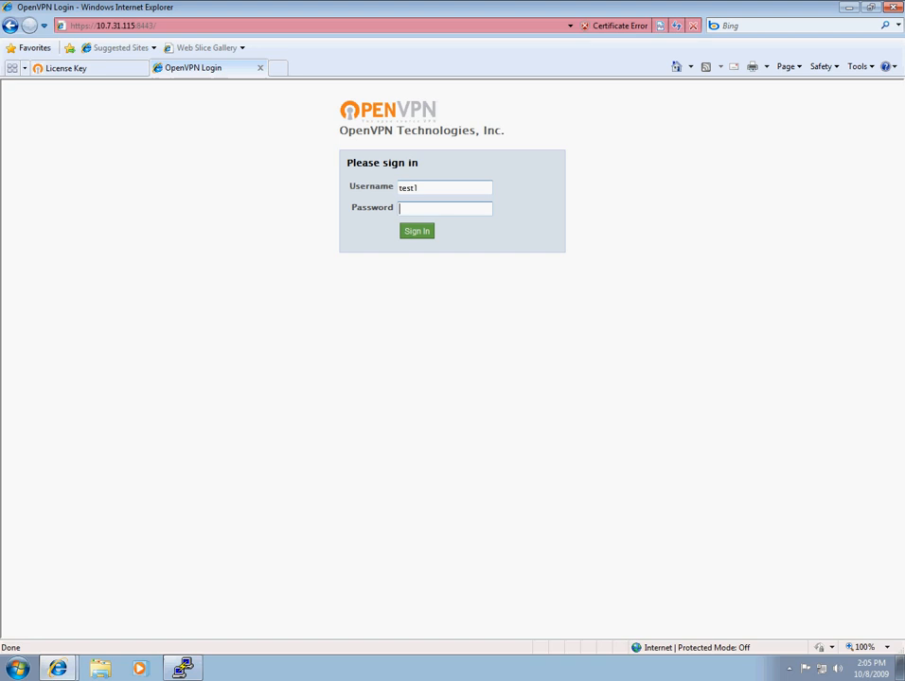
{"action": "left_click", "coordinate": [417, 230]}
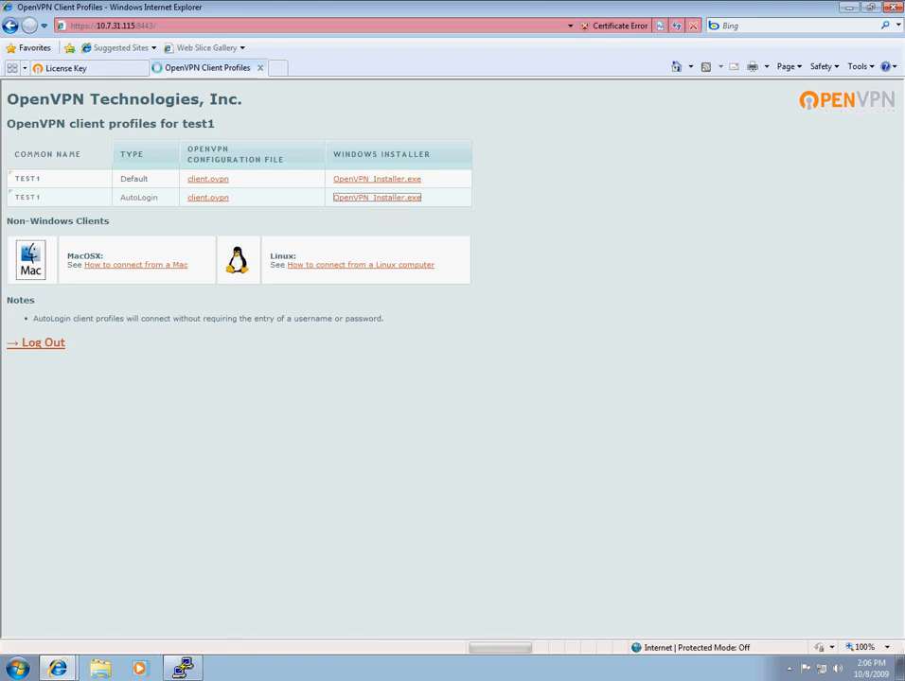
{"action": "left_click", "coordinate": [374, 197]}
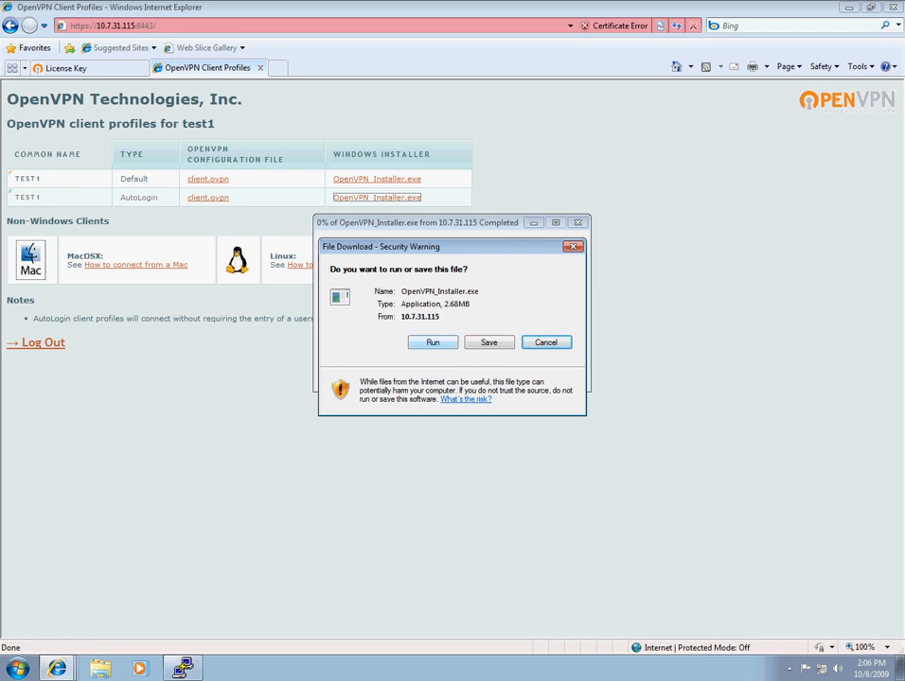
Run the installer through the setup wizard and dismiss the Connected status window
{"action": "left_click", "coordinate": [488, 341]}
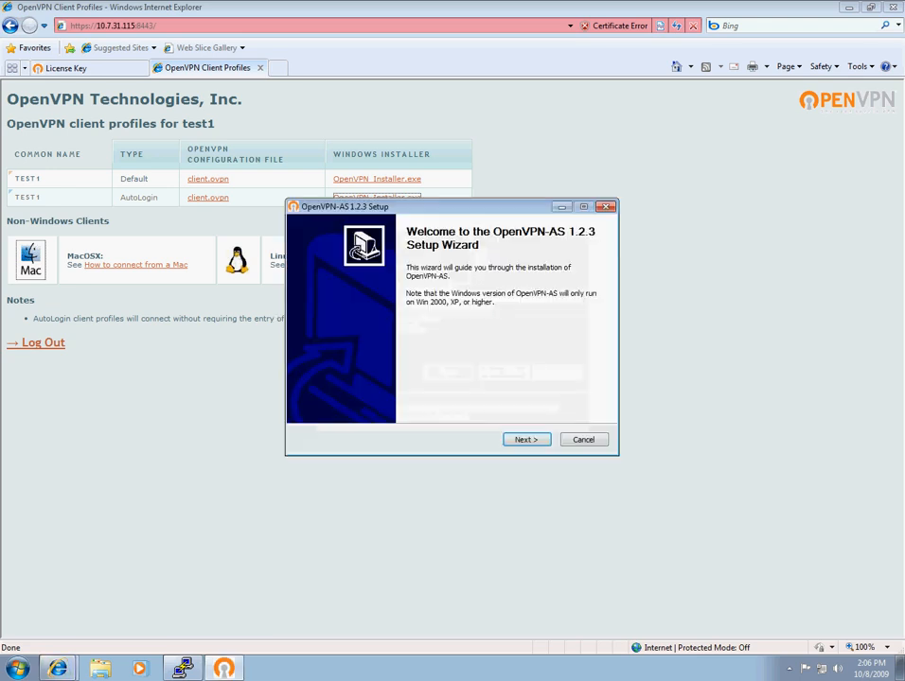
{"action": "left_click", "coordinate": [527, 439]}
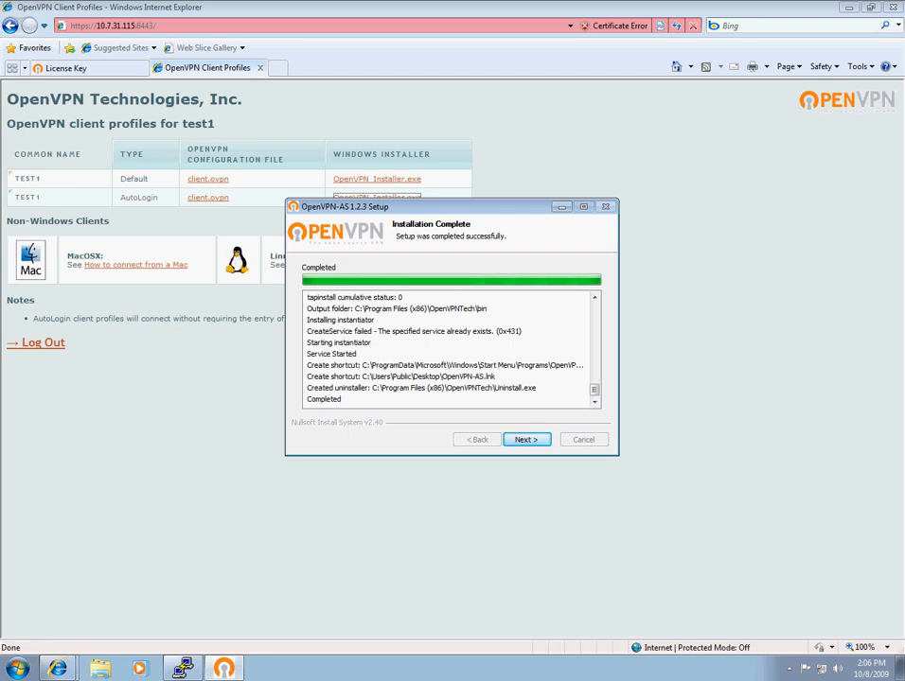
{"action": "left_click", "coordinate": [526, 439]}
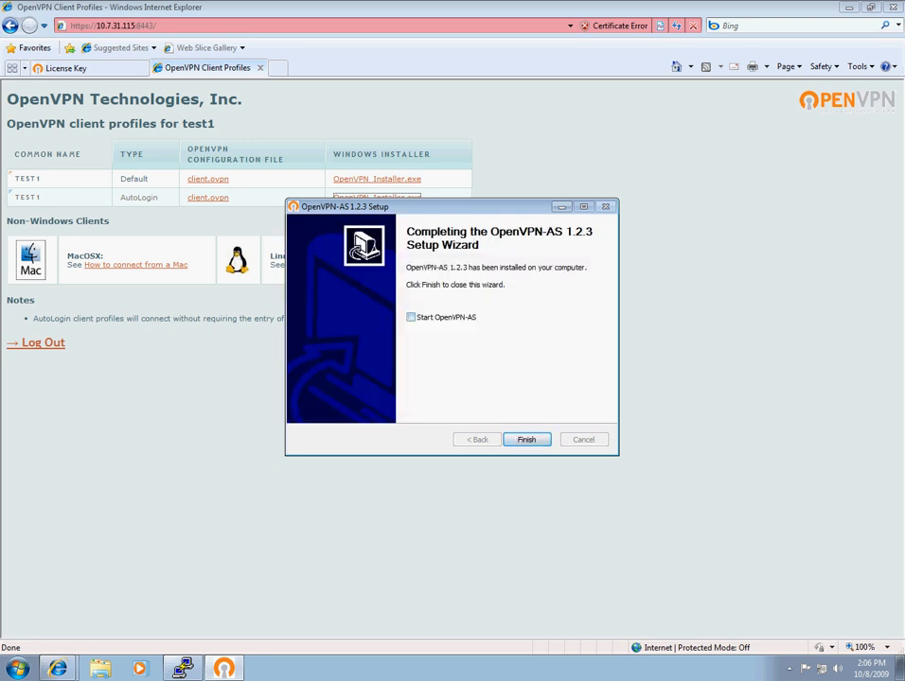
{"action": "left_click", "coordinate": [526, 439]}
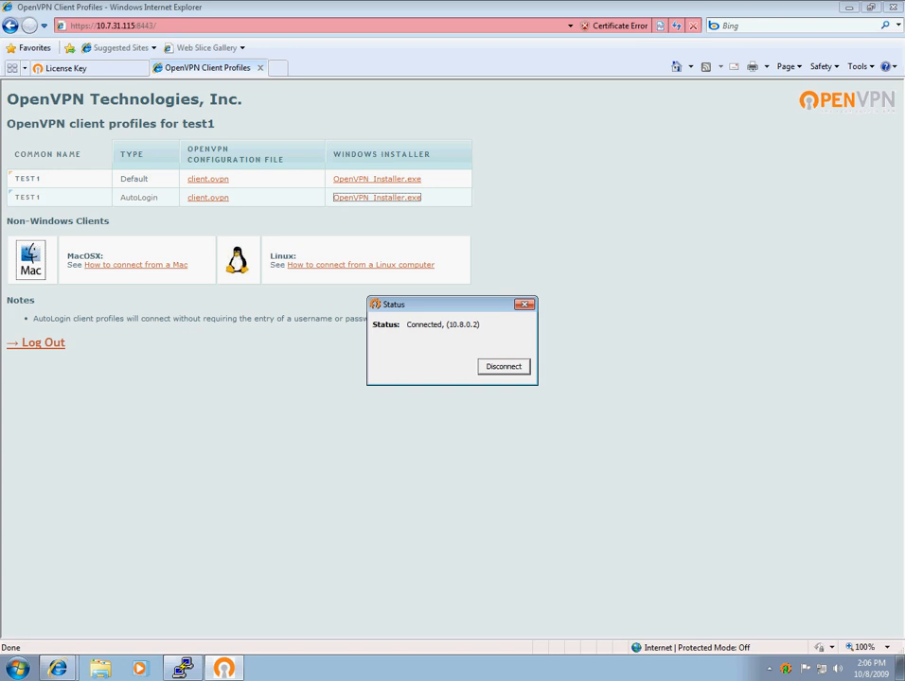
{"action": "left_click", "coordinate": [66, 68]}
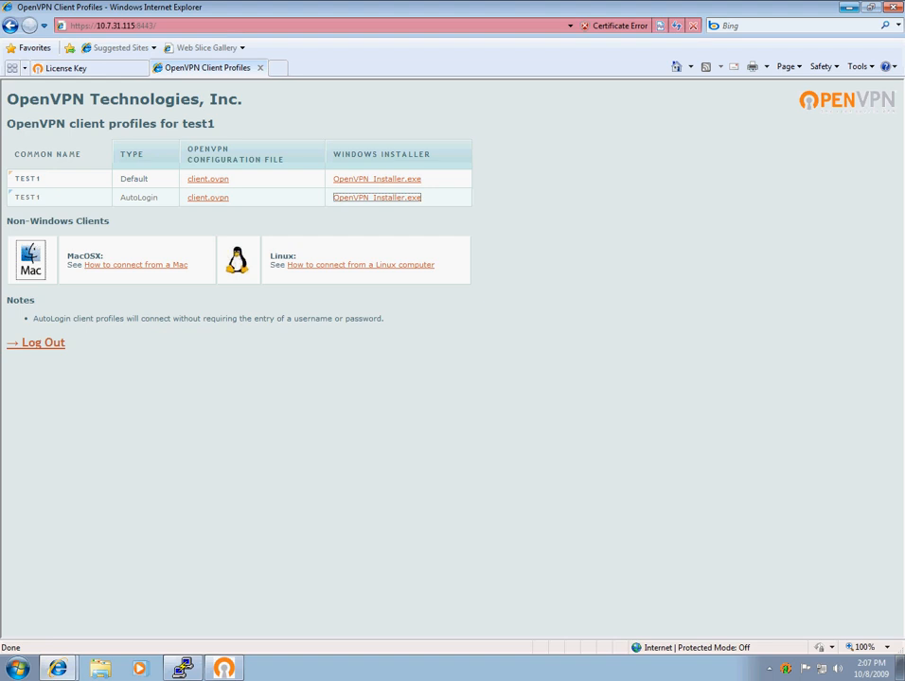
Run 'ping 10.0.0.1' in Command Prompt to verify the VPN gateway replies
{"action": "left_click", "coordinate": [15, 668]}
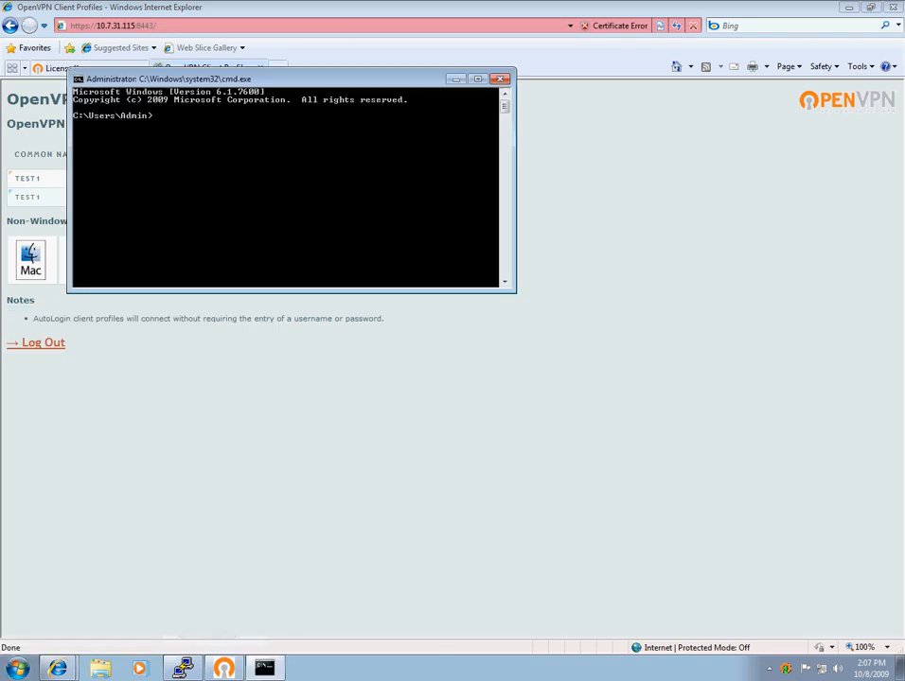
{"action": "type", "text": "ping 10"}
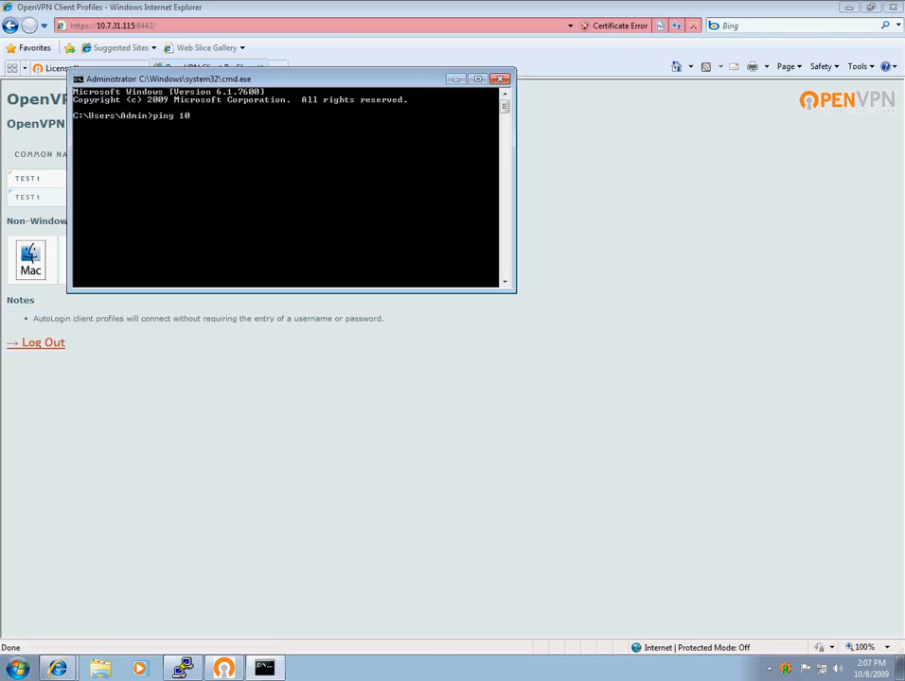
{"action": "type", "text": ".0.0"}
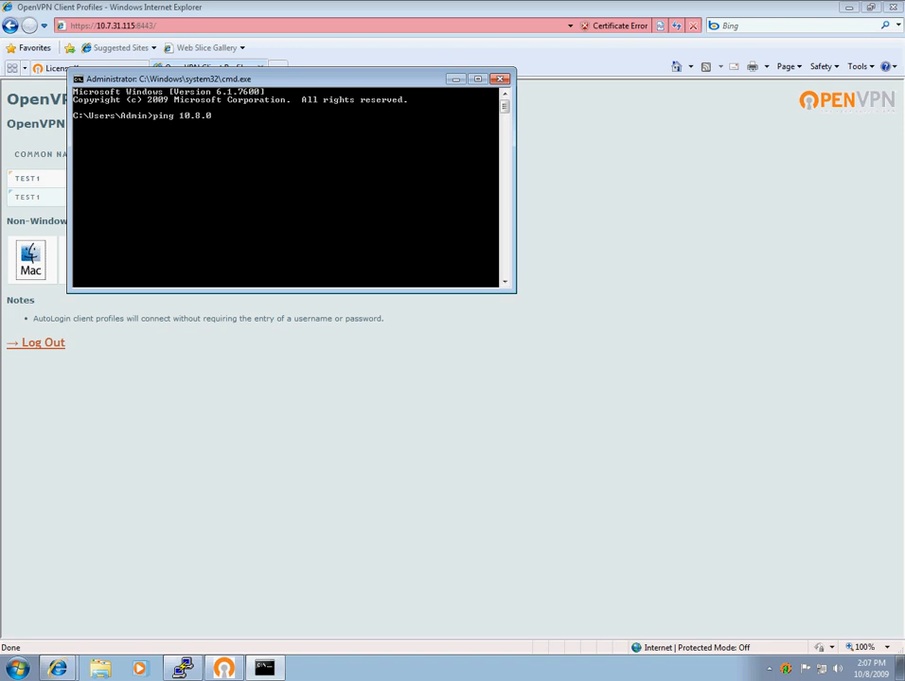
{"action": "key", "text": "Return"}
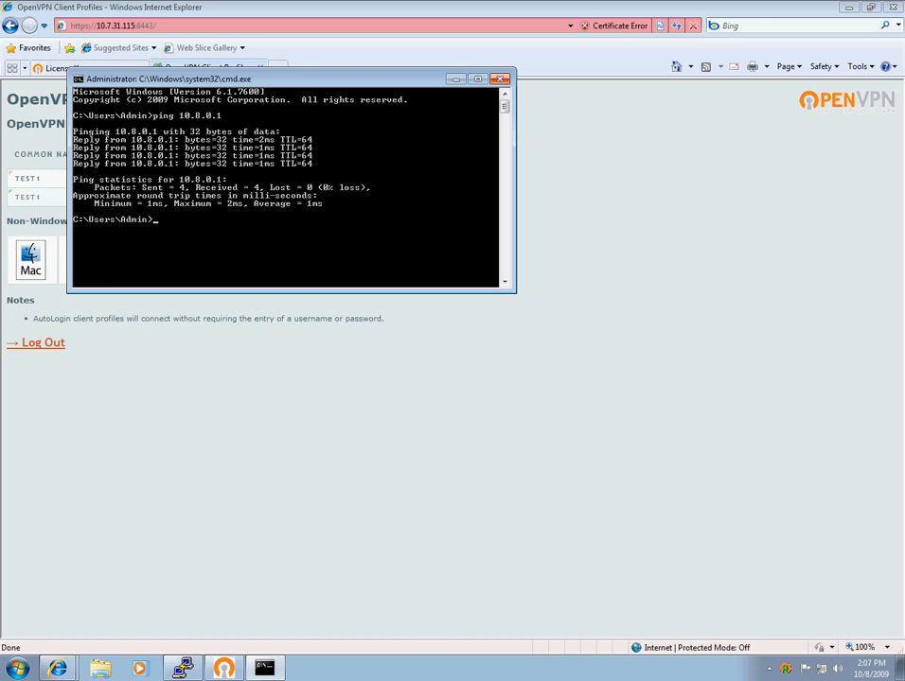
{"action": "mouse_move", "coordinate": [500, 80]}
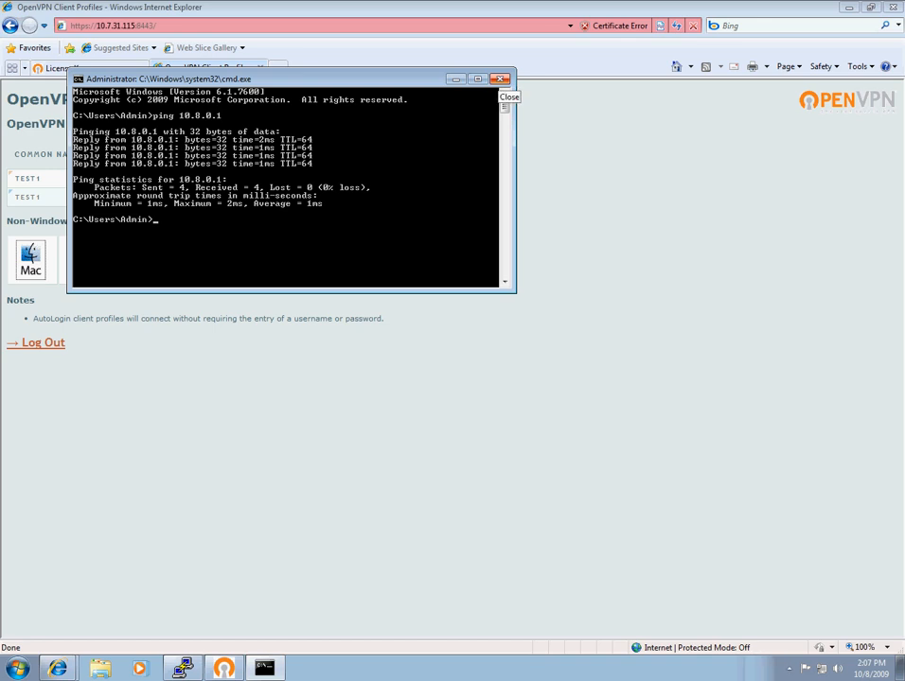